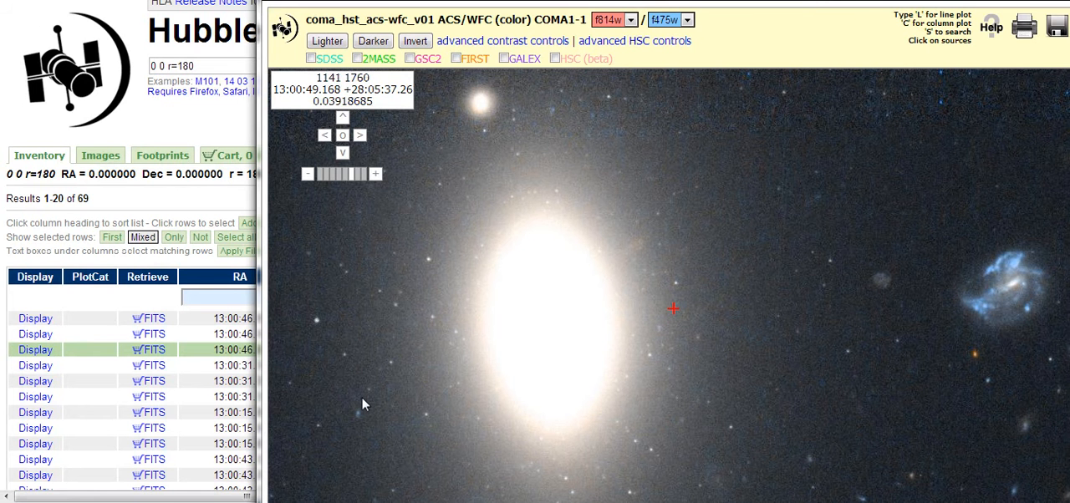
{"action": "mouse_move", "coordinate": [693, 175]}
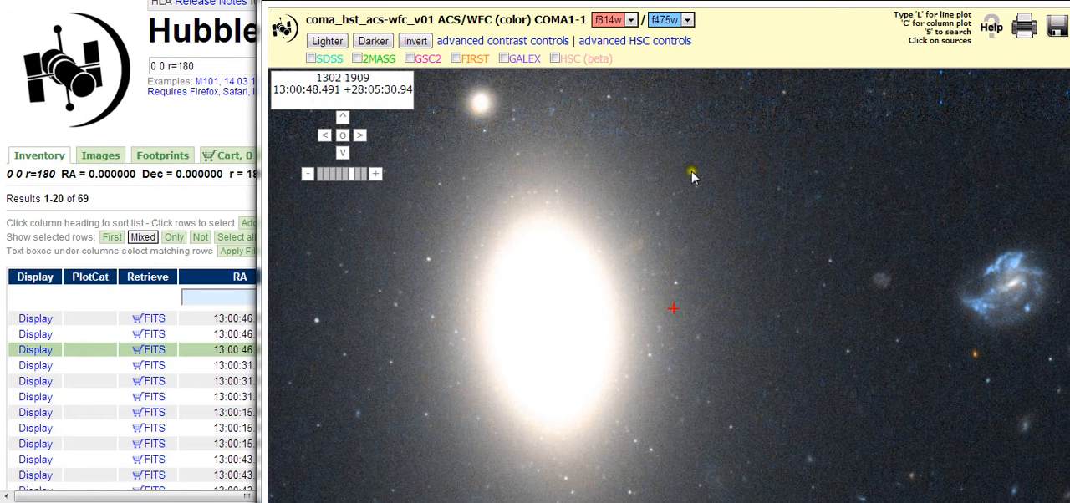
{"action": "mouse_move", "coordinate": [361, 358]}
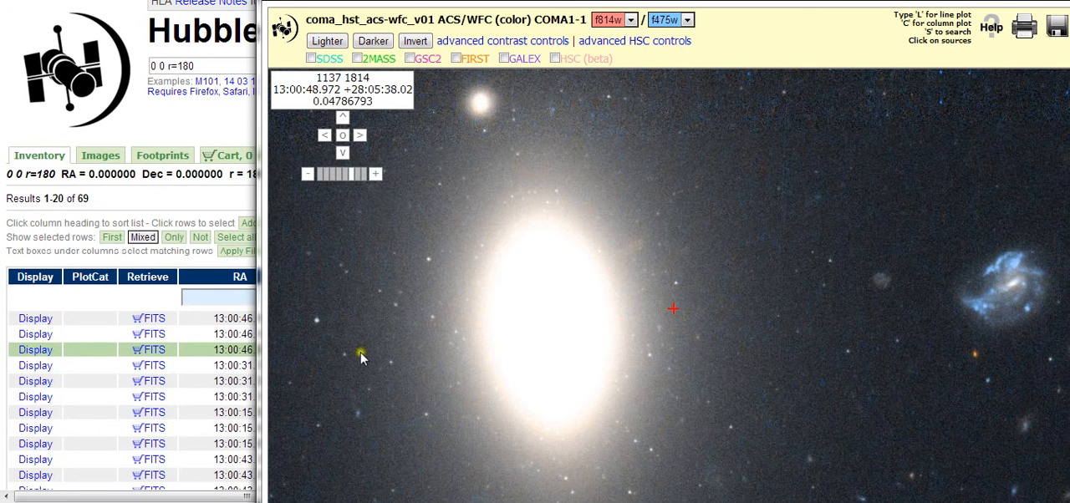
{"action": "mouse_move", "coordinate": [378, 330]}
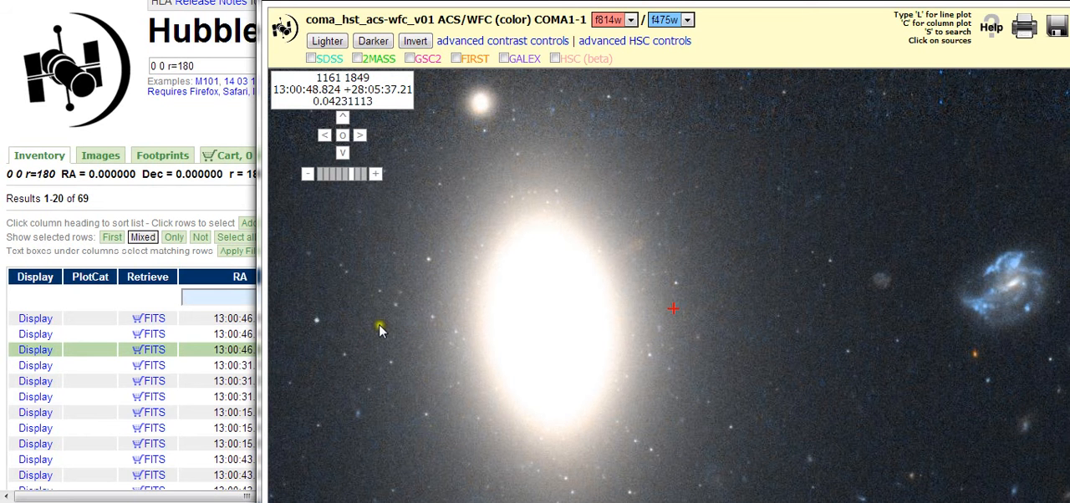
{"action": "mouse_move", "coordinate": [381, 331]}
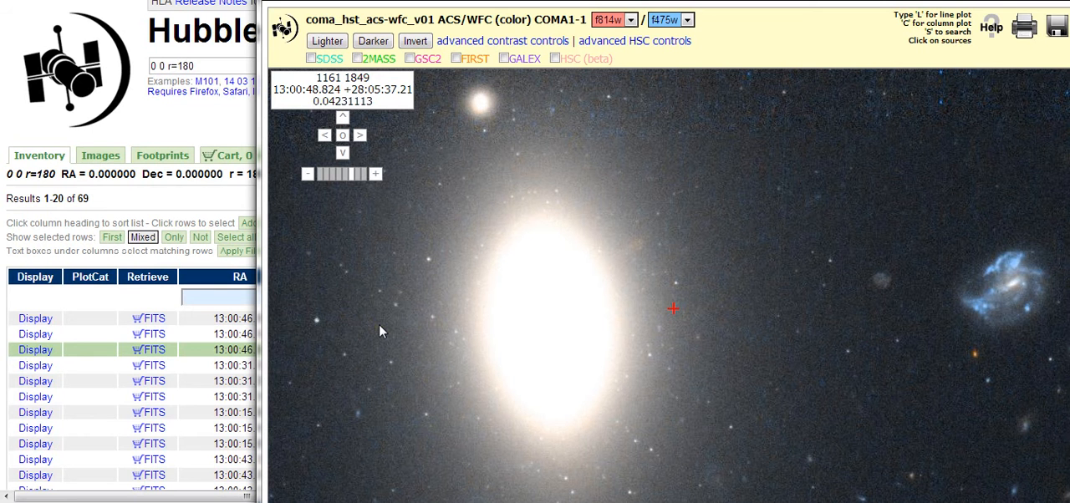
{"action": "mouse_move", "coordinate": [381, 331]}
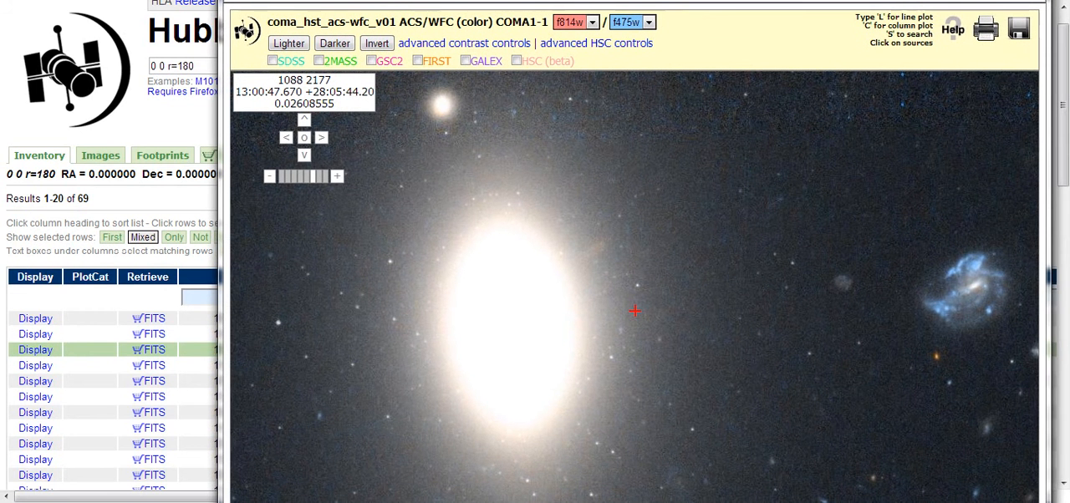
{"action": "mouse_move", "coordinate": [622, 163]}
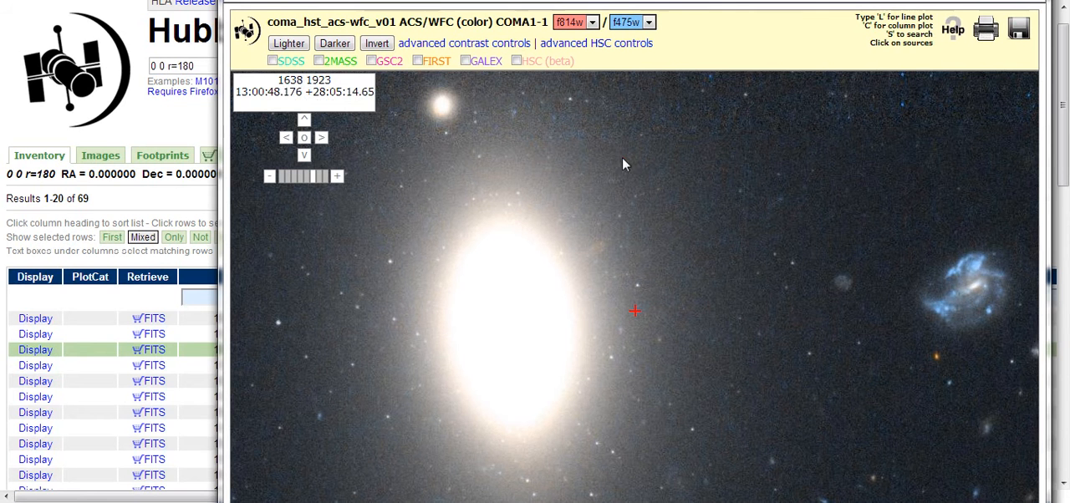
{"action": "mouse_move", "coordinate": [632, 391]}
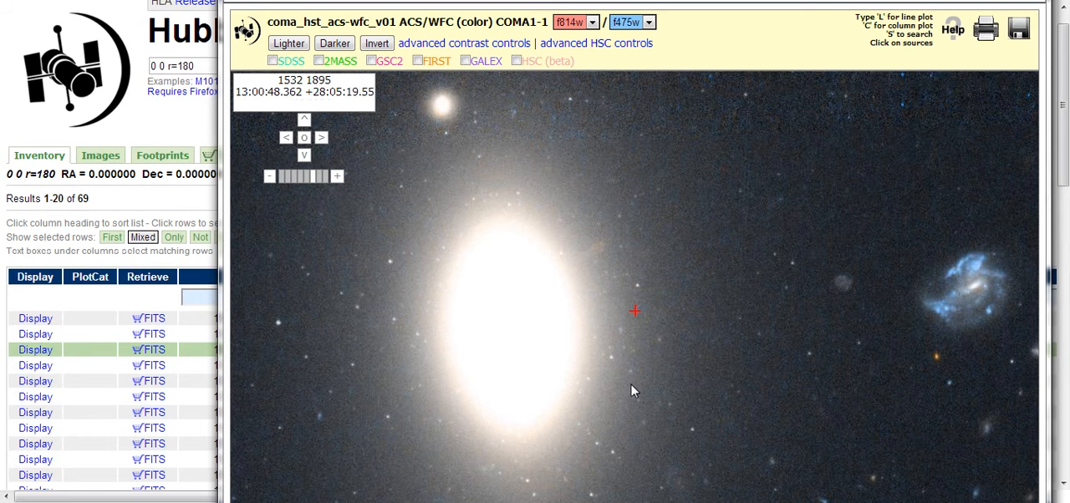
{"action": "mouse_move", "coordinate": [410, 140]}
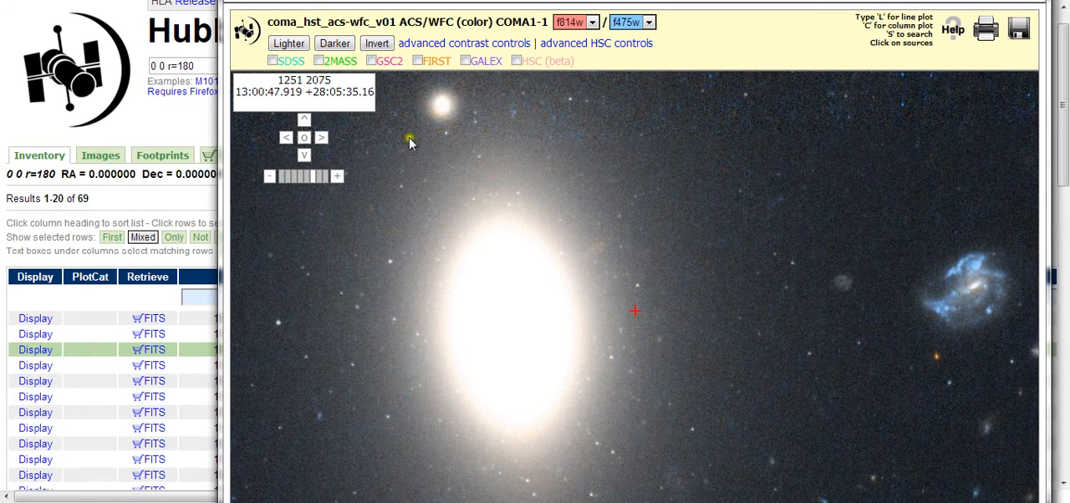
{"action": "mouse_move", "coordinate": [405, 190]}
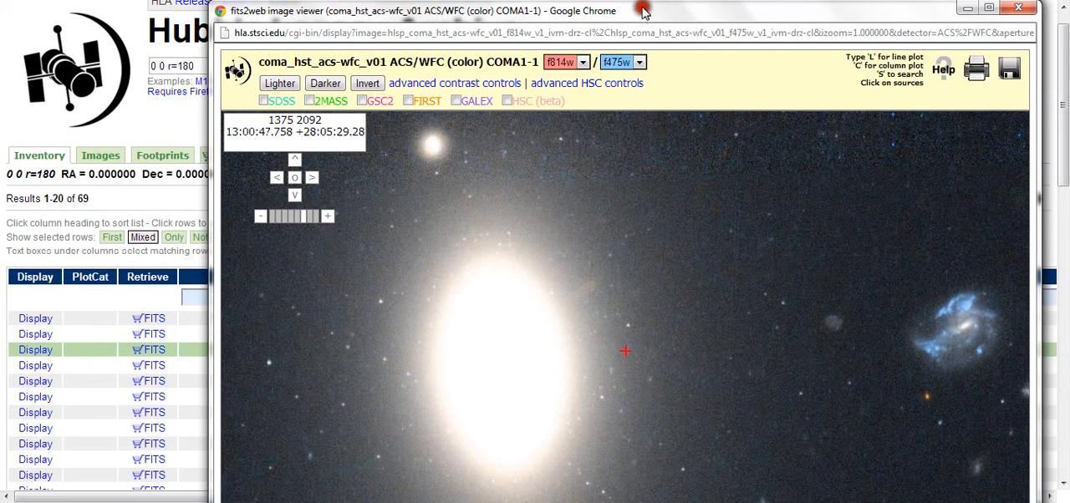
{"action": "mouse_move", "coordinate": [481, 219]}
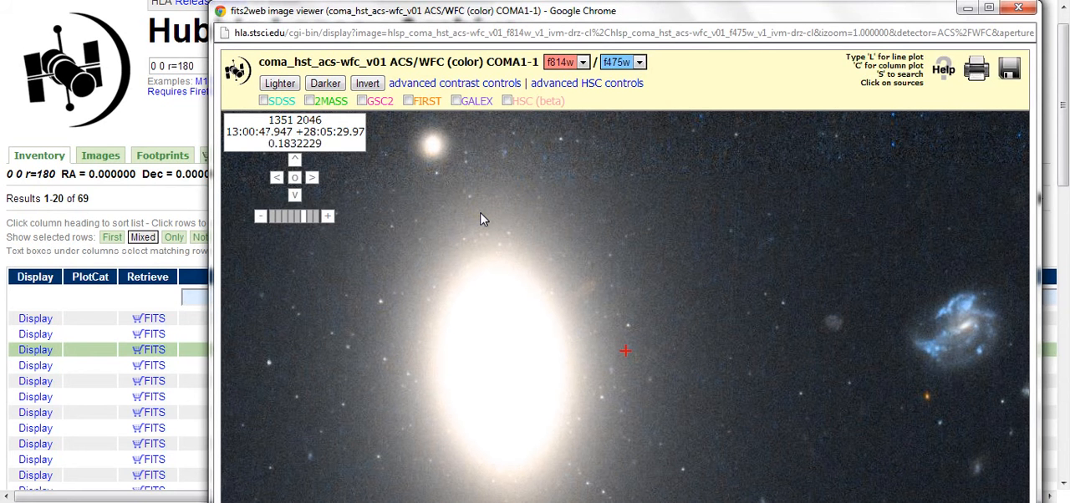
{"action": "mouse_move", "coordinate": [496, 229]}
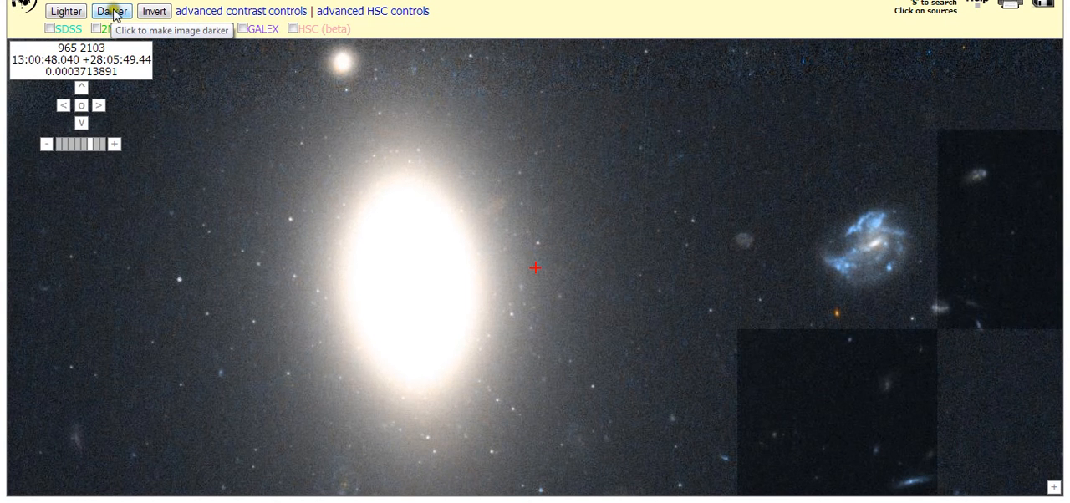
Darken the COMA1-1 image several steps so the elliptical galaxy's glow tightens.
{"action": "left_click", "coordinate": [109, 10]}
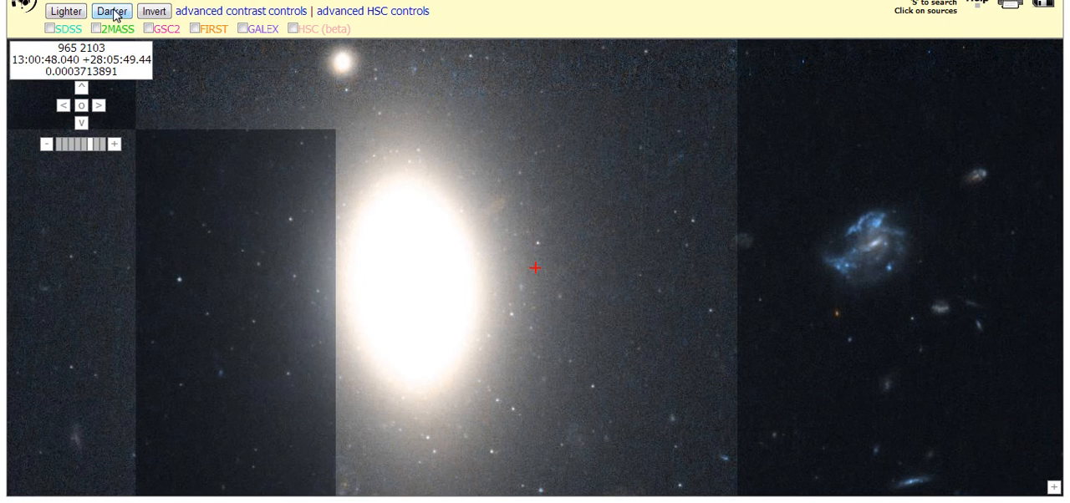
{"action": "mouse_move", "coordinate": [328, 199]}
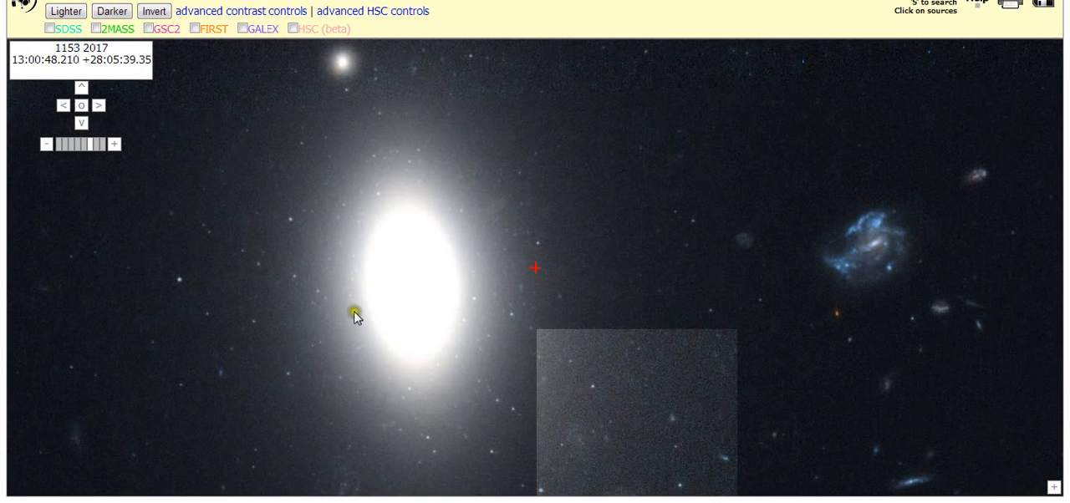
{"action": "left_click", "coordinate": [355, 311]}
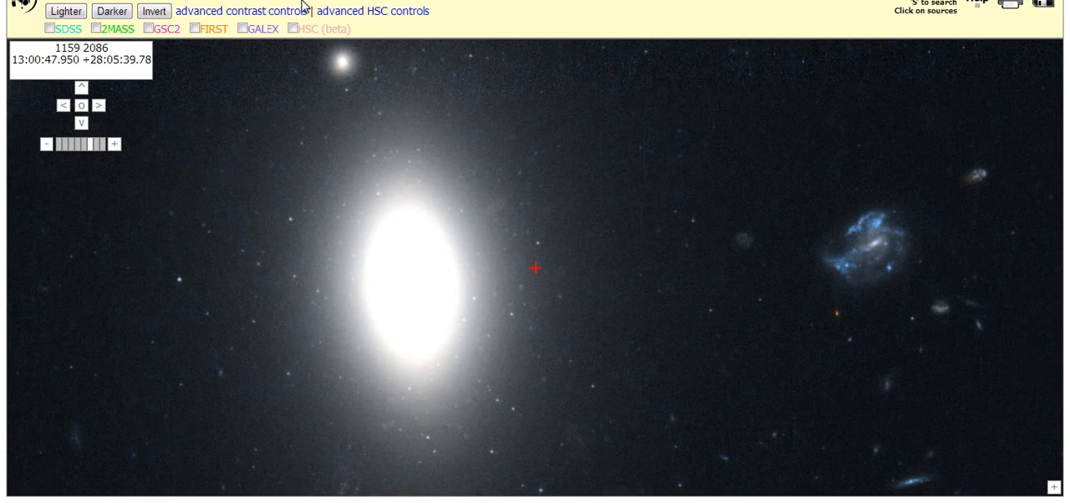
{"action": "left_click", "coordinate": [111, 10]}
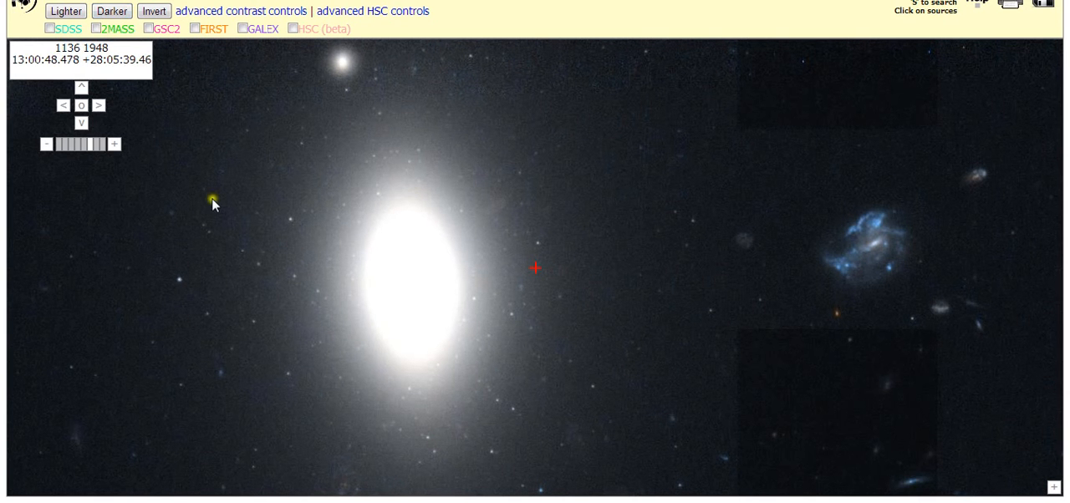
{"action": "mouse_move", "coordinate": [224, 211]}
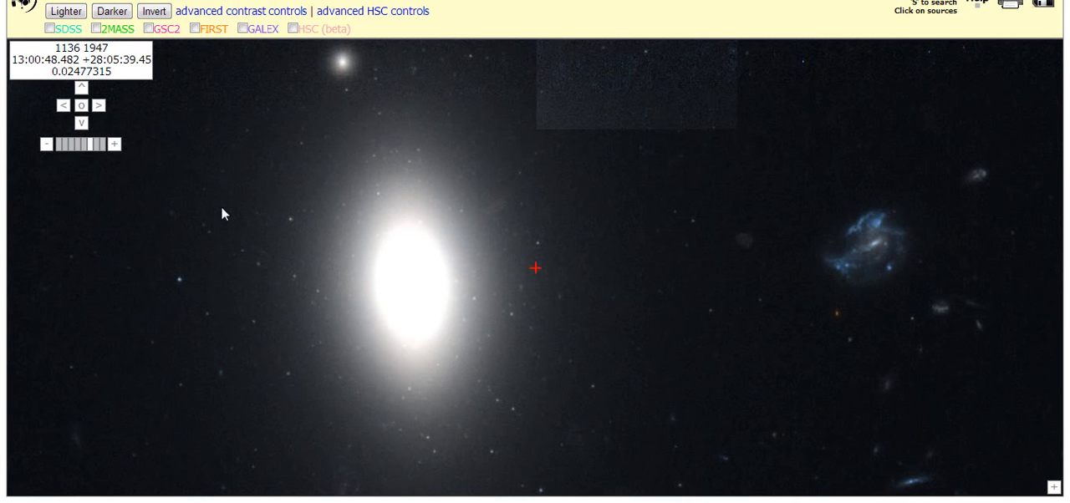
{"action": "mouse_move", "coordinate": [218, 184]}
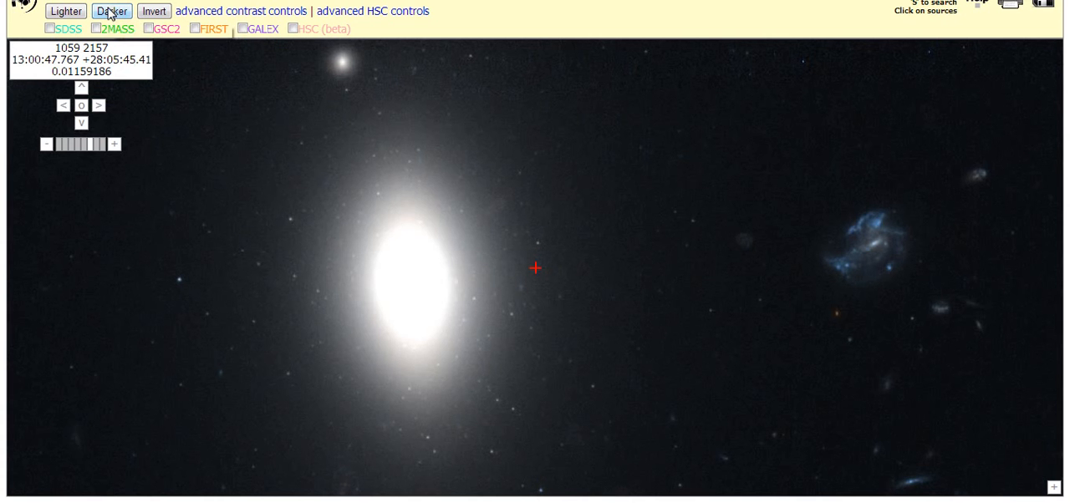
{"action": "mouse_move", "coordinate": [110, 10]}
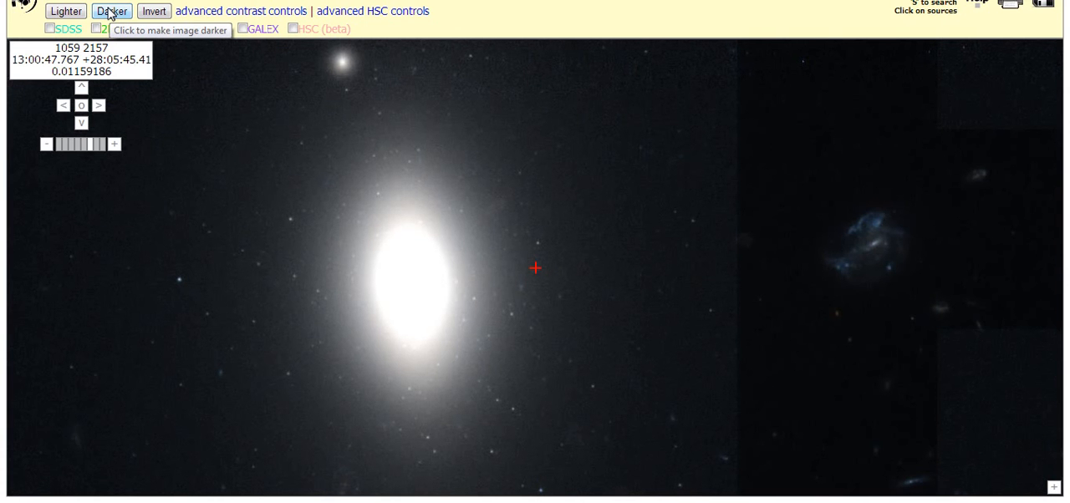
{"action": "left_click", "coordinate": [110, 10]}
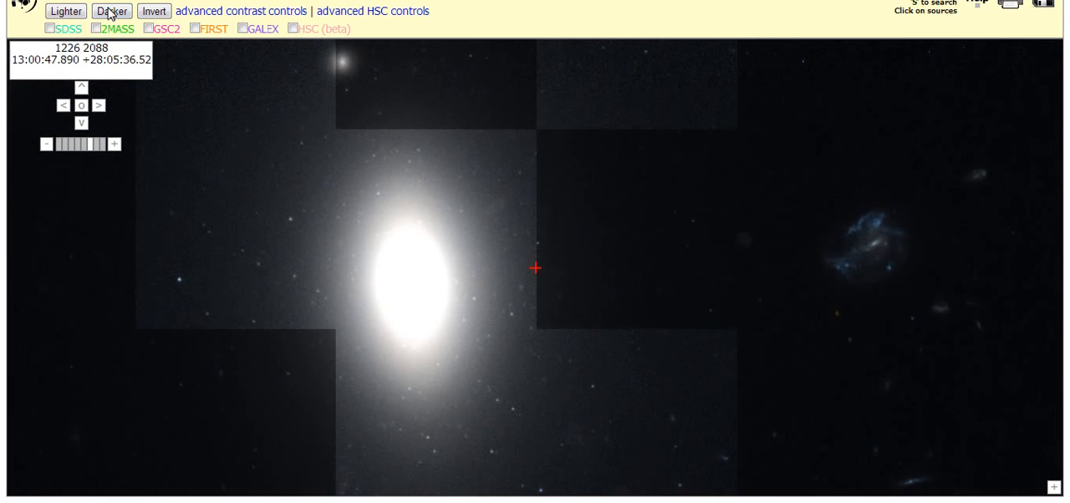
{"action": "left_click", "coordinate": [111, 10]}
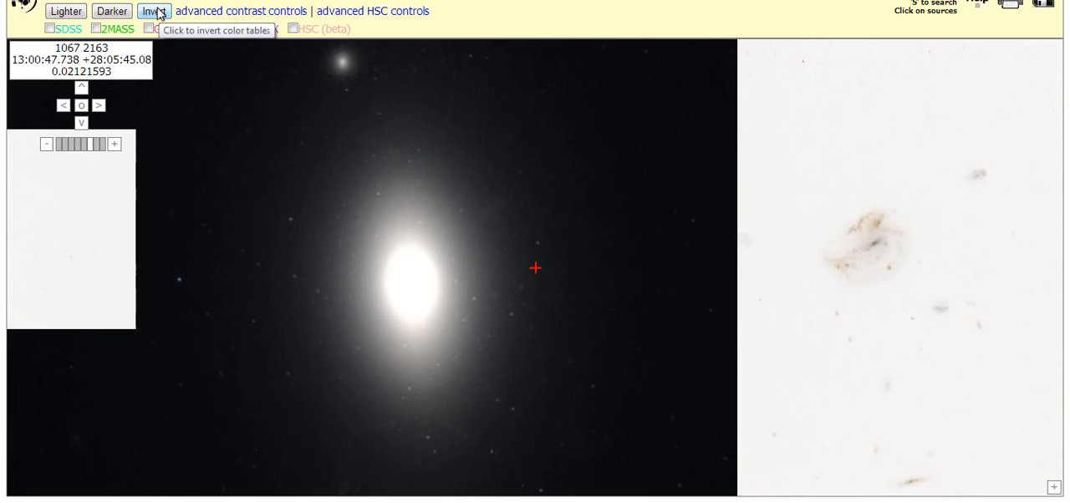
Toggle the inverted colour view on and back off, then darken COMA1-1 another step.
{"action": "left_click", "coordinate": [154, 10]}
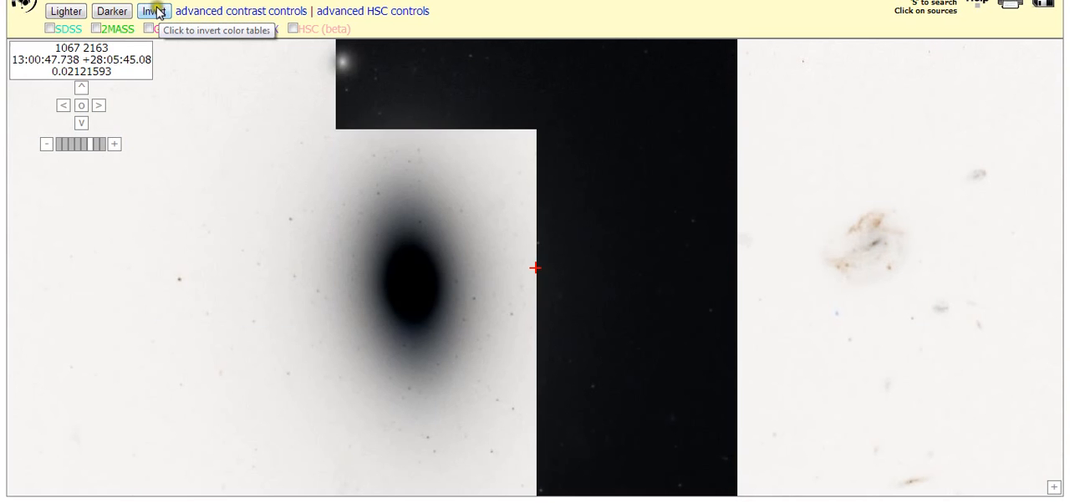
{"action": "left_click", "coordinate": [154, 10]}
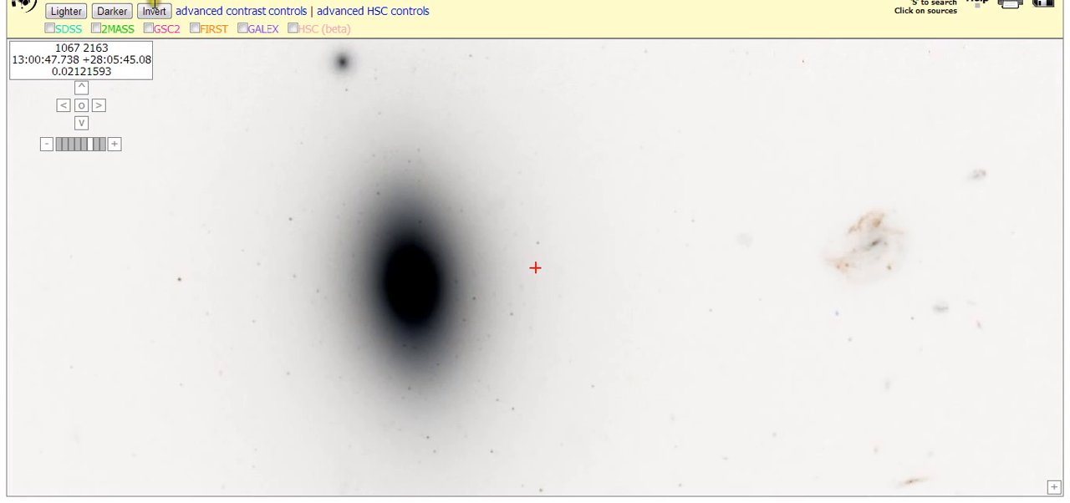
{"action": "left_click", "coordinate": [154, 10]}
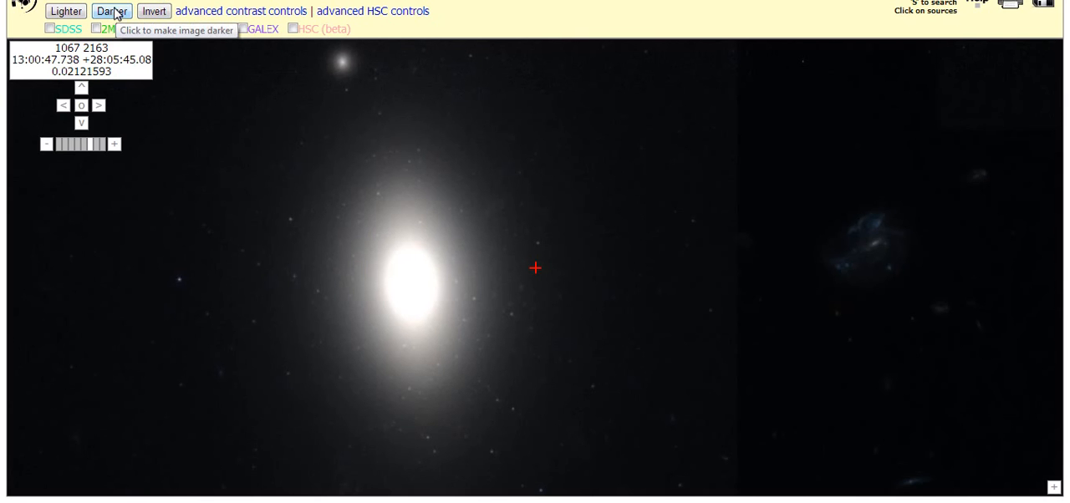
{"action": "left_click", "coordinate": [112, 10]}
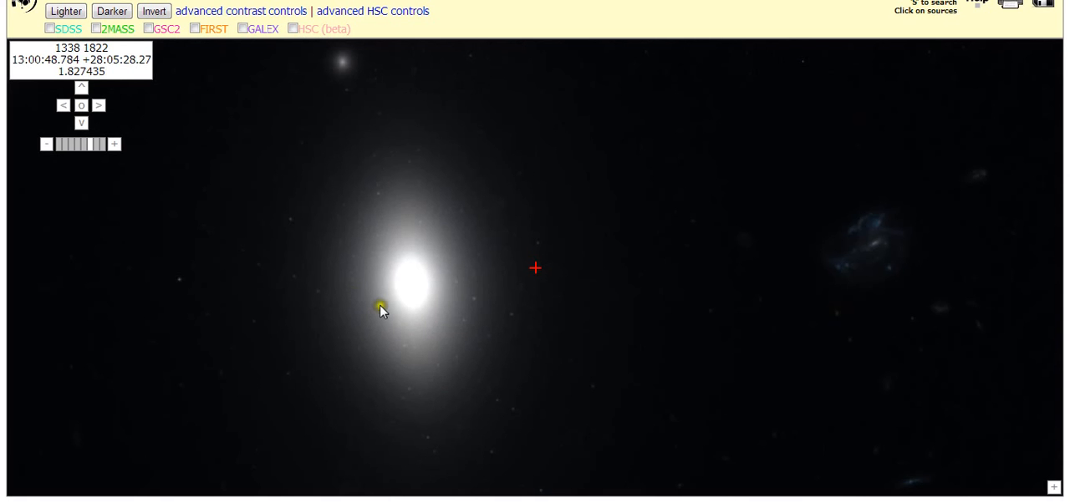
{"action": "mouse_move", "coordinate": [350, 316]}
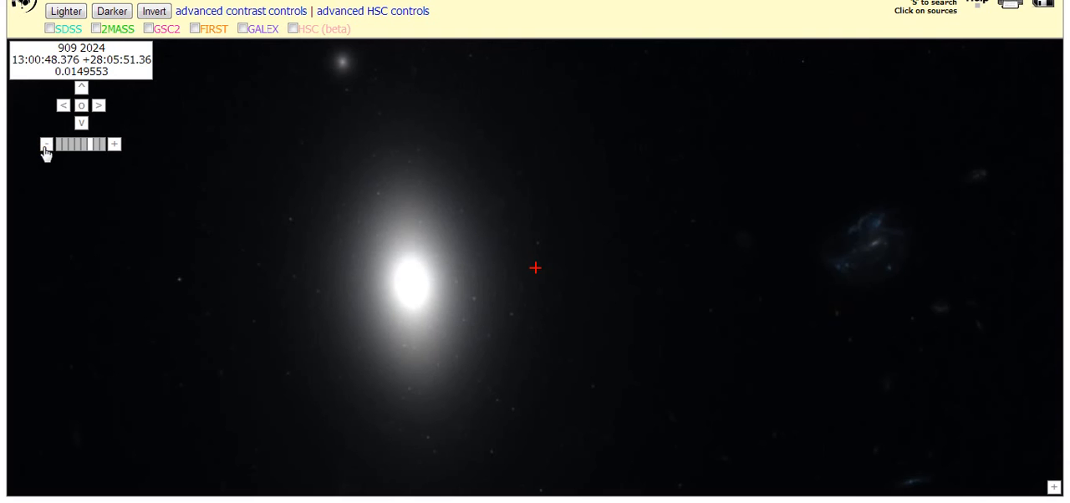
Zoom out through 0.25 to 0.125 scale so the whole Coma field and its edge show.
{"action": "left_click", "coordinate": [47, 144]}
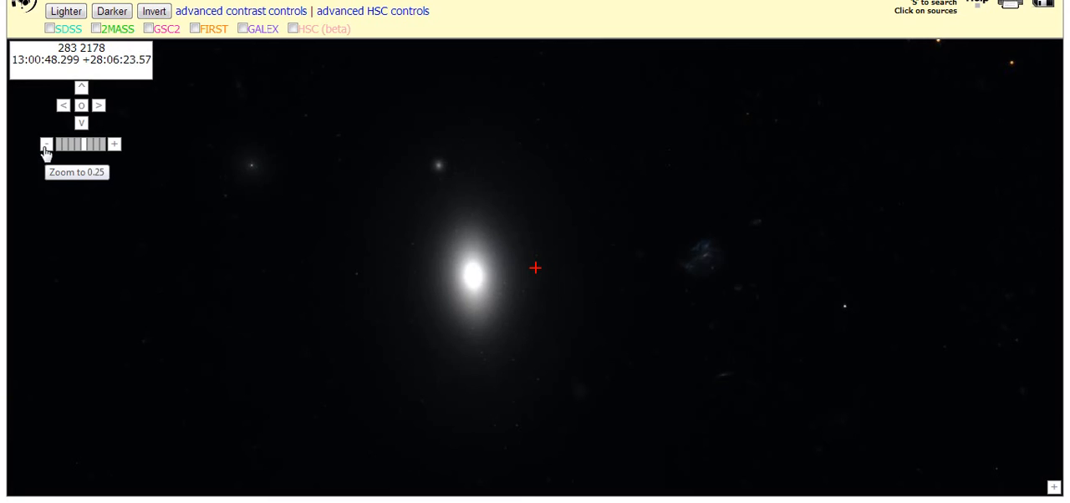
{"action": "left_click", "coordinate": [47, 144]}
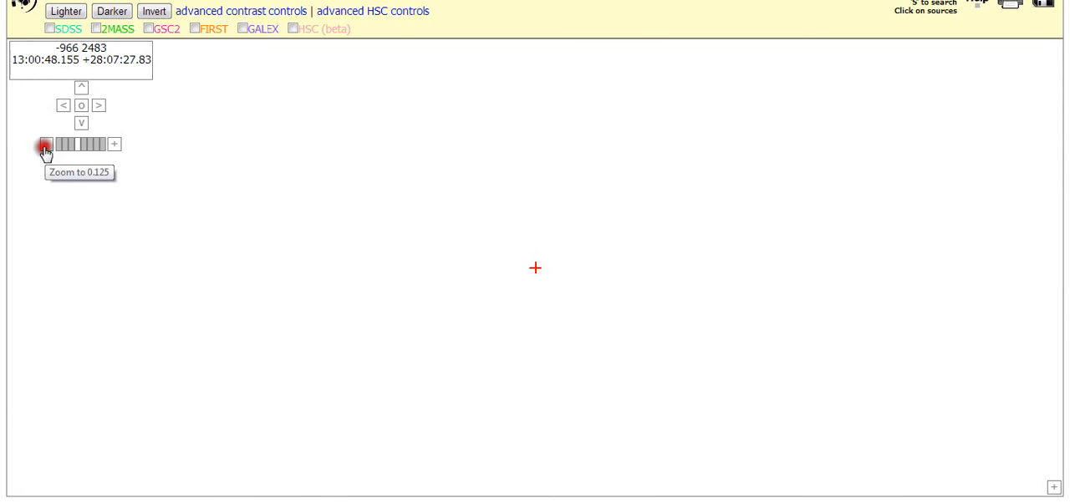
{"action": "left_click", "coordinate": [44, 144]}
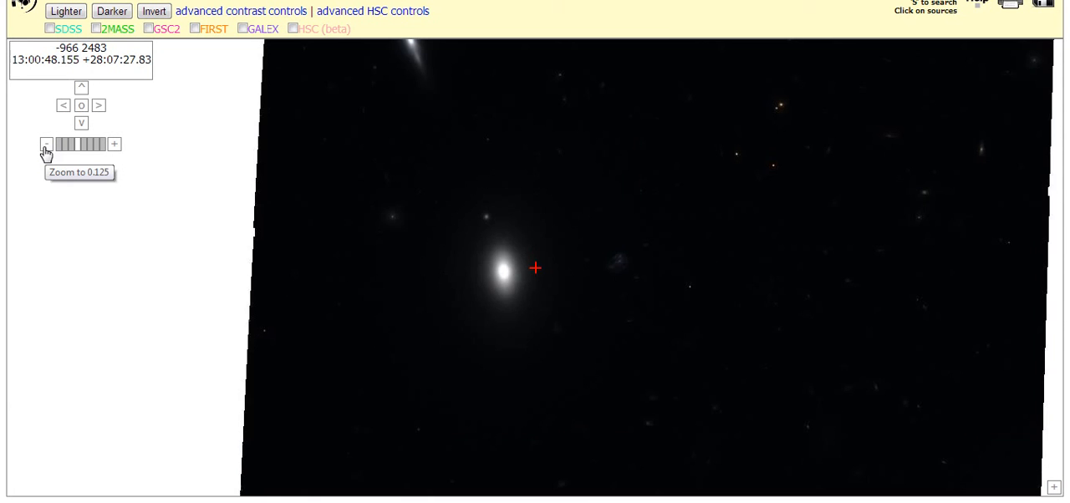
{"action": "left_click", "coordinate": [47, 143]}
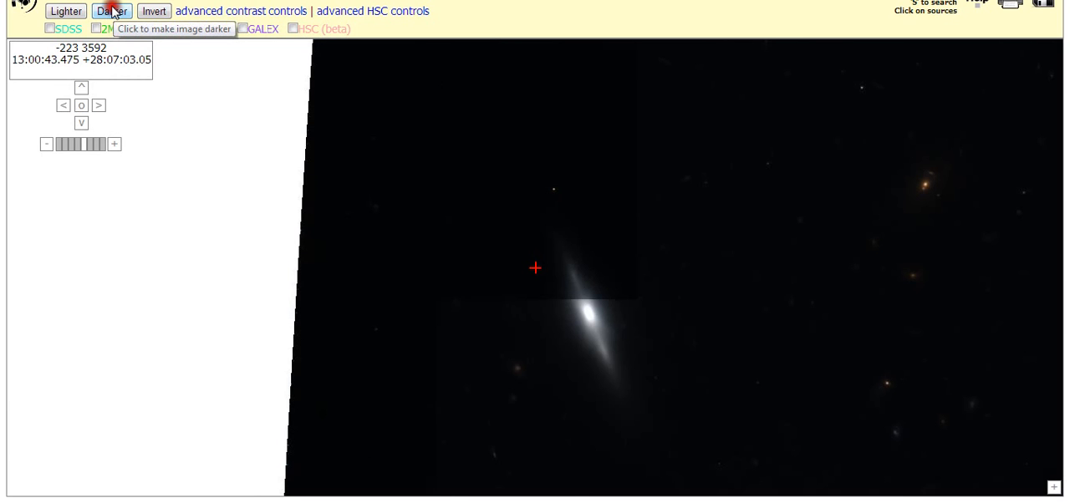
Darken the edge-on spiral galaxy view three more steps.
{"action": "left_click", "coordinate": [110, 10]}
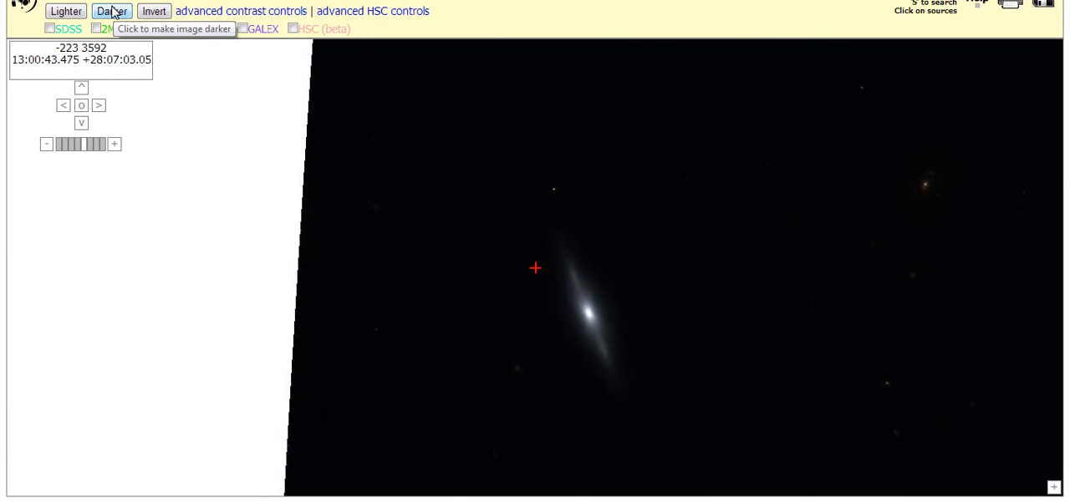
{"action": "left_click", "coordinate": [111, 10]}
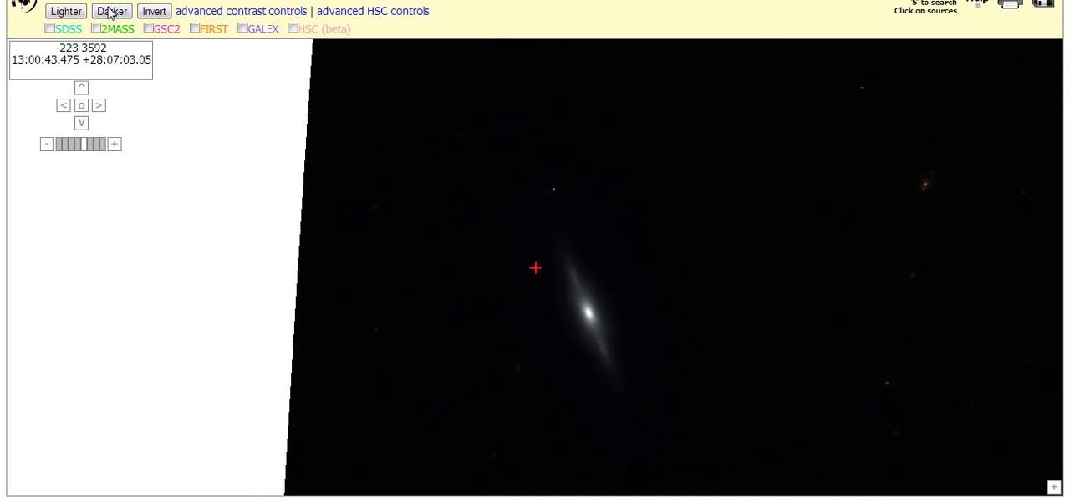
{"action": "mouse_move", "coordinate": [110, 10]}
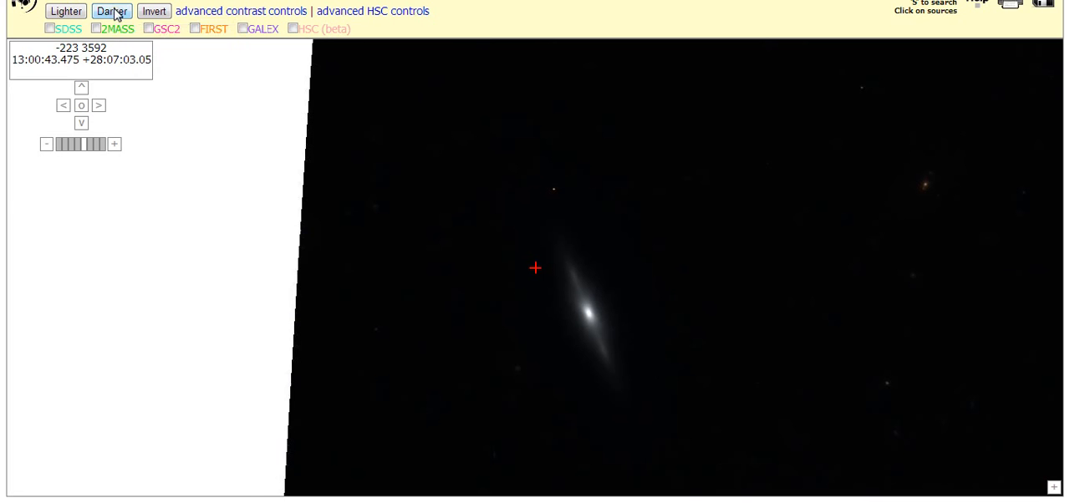
{"action": "mouse_move", "coordinate": [110, 10]}
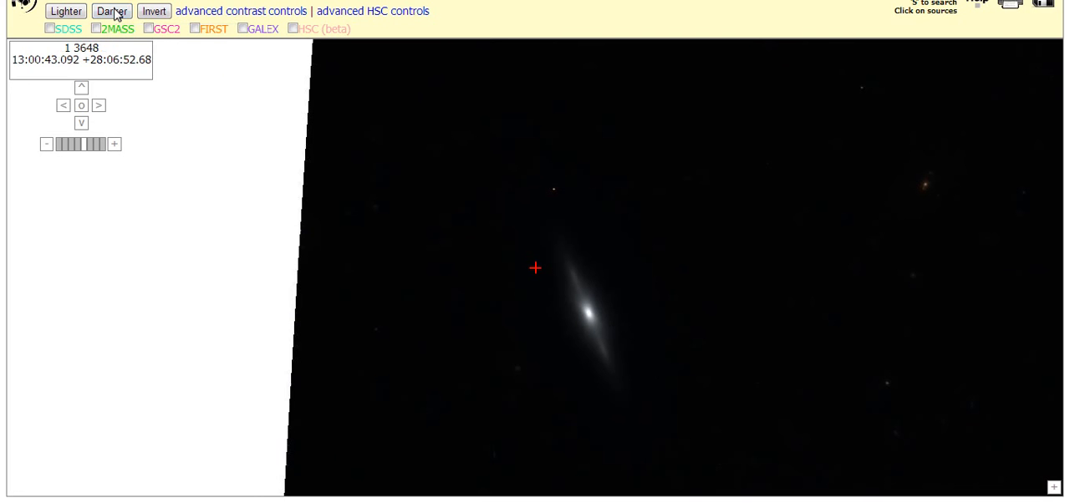
{"action": "mouse_move", "coordinate": [244, 99]}
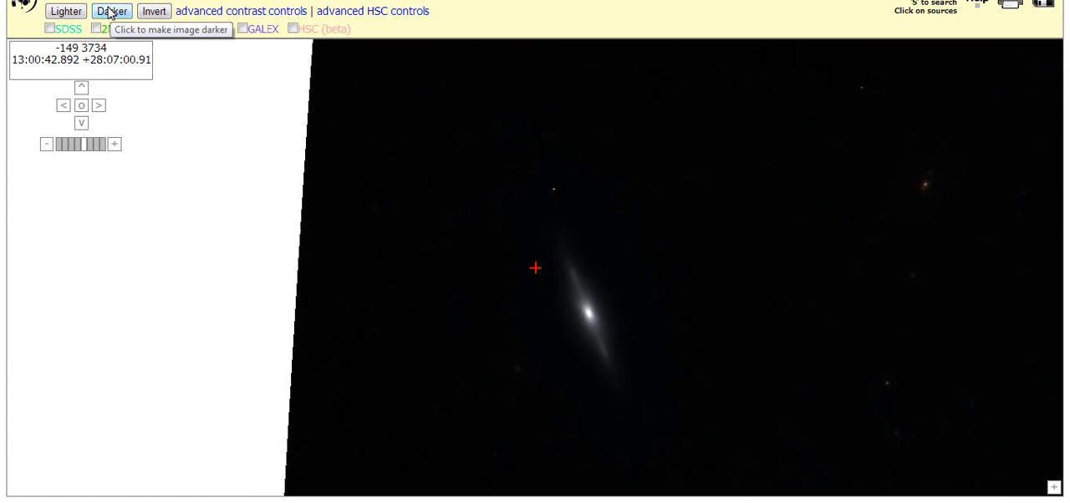
{"action": "left_click", "coordinate": [111, 10]}
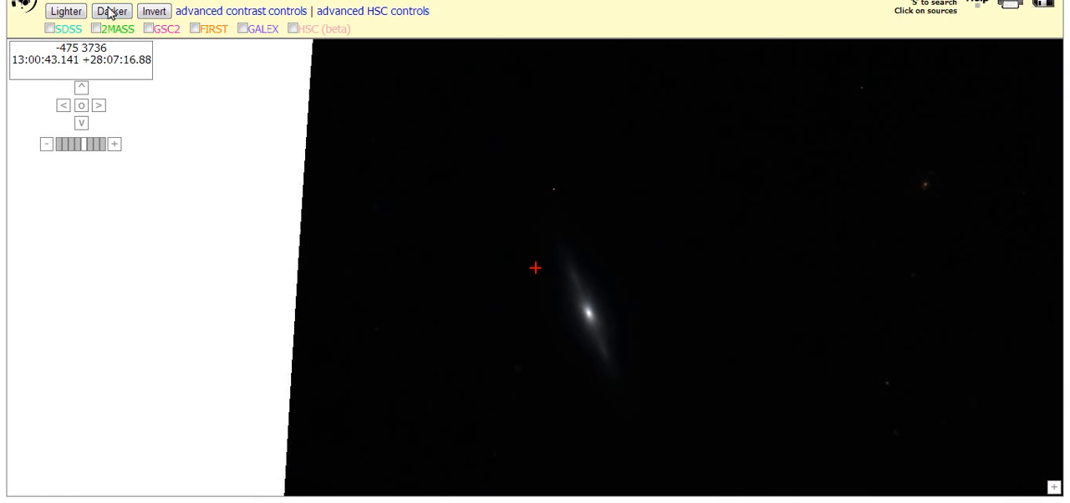
{"action": "mouse_move", "coordinate": [221, 87]}
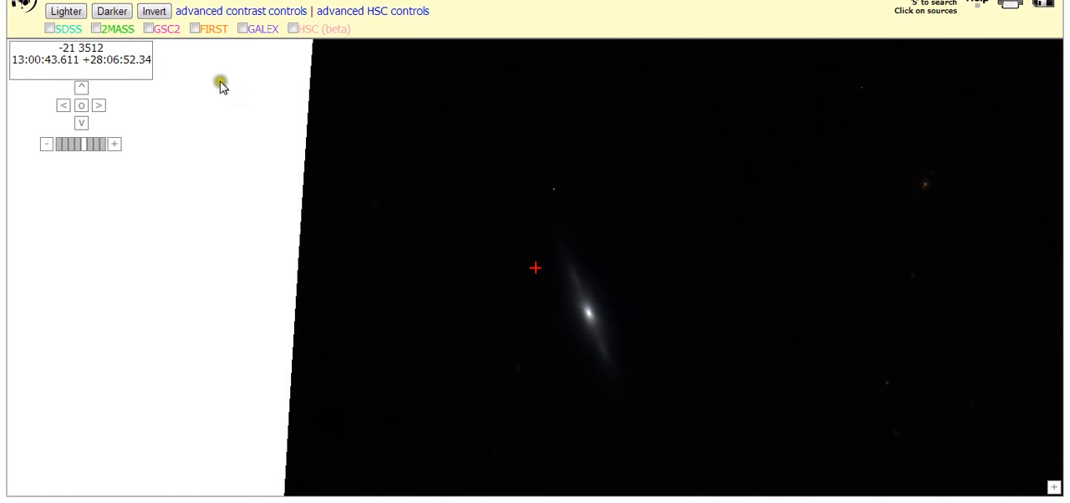
{"action": "mouse_move", "coordinate": [231, 132]}
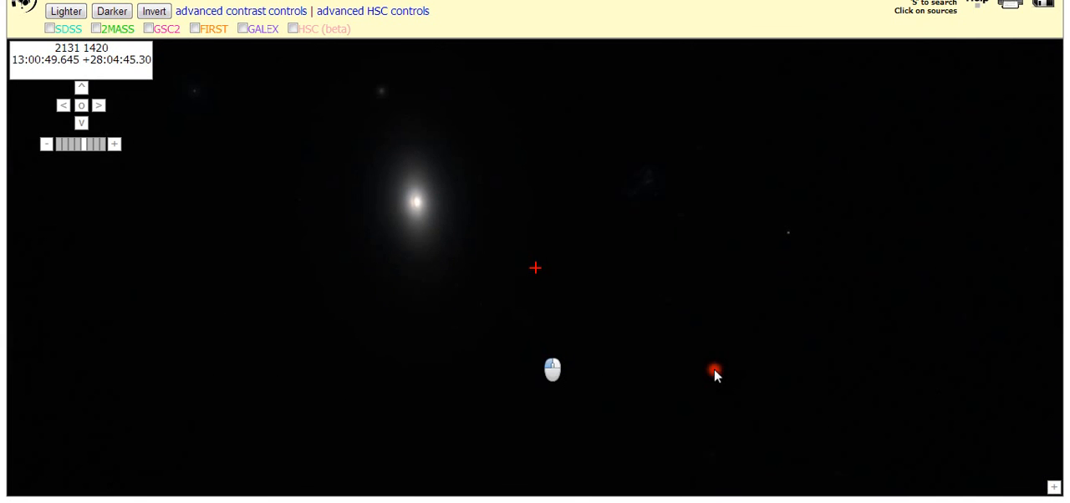
Pan the darkened Coma field to bring the bright elliptical galaxy into view.
{"action": "left_click", "coordinate": [715, 374]}
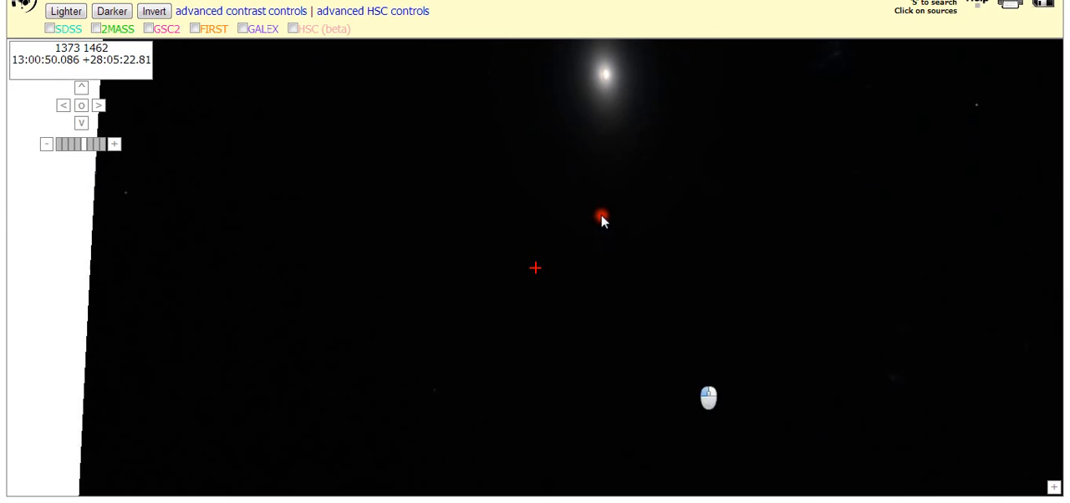
{"action": "mouse_move", "coordinate": [605, 236]}
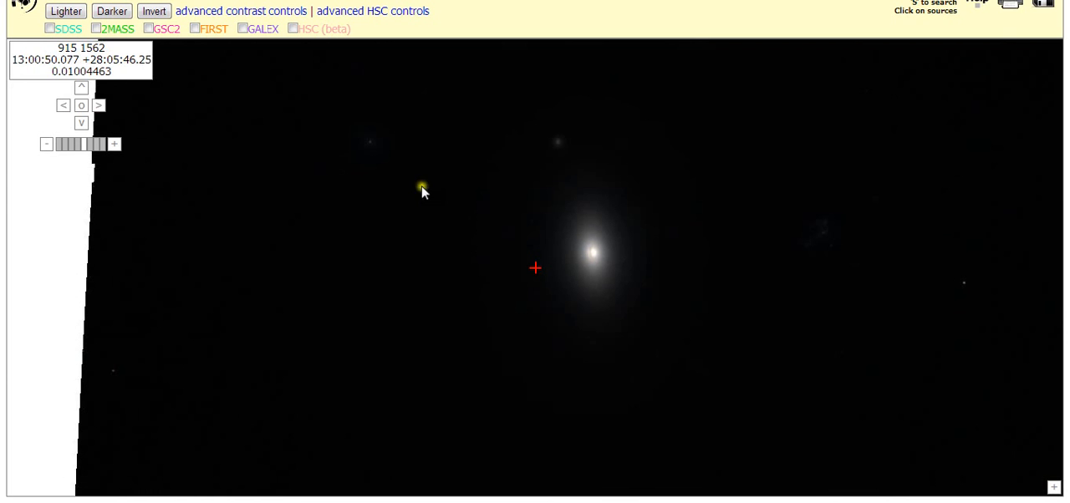
{"action": "mouse_move", "coordinate": [409, 368]}
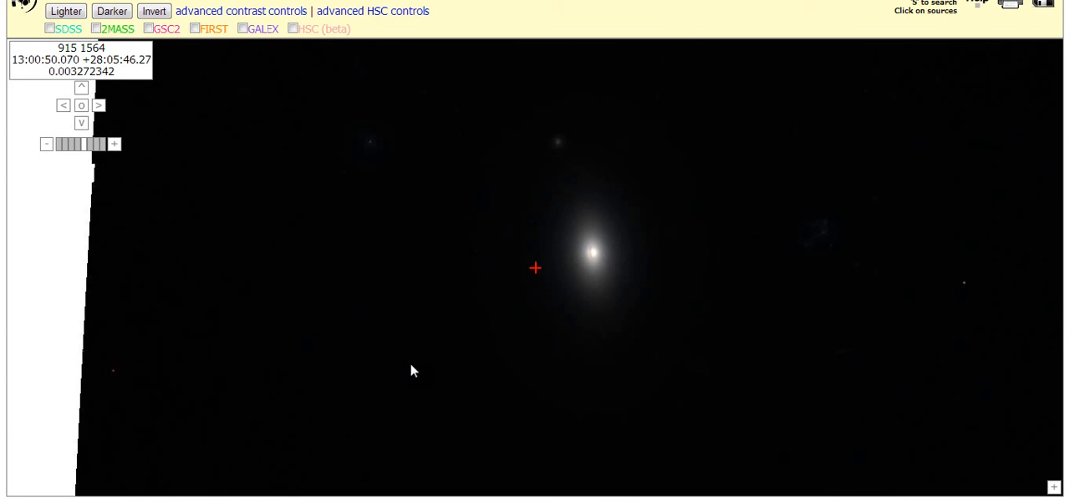
{"action": "left_click", "coordinate": [408, 368]}
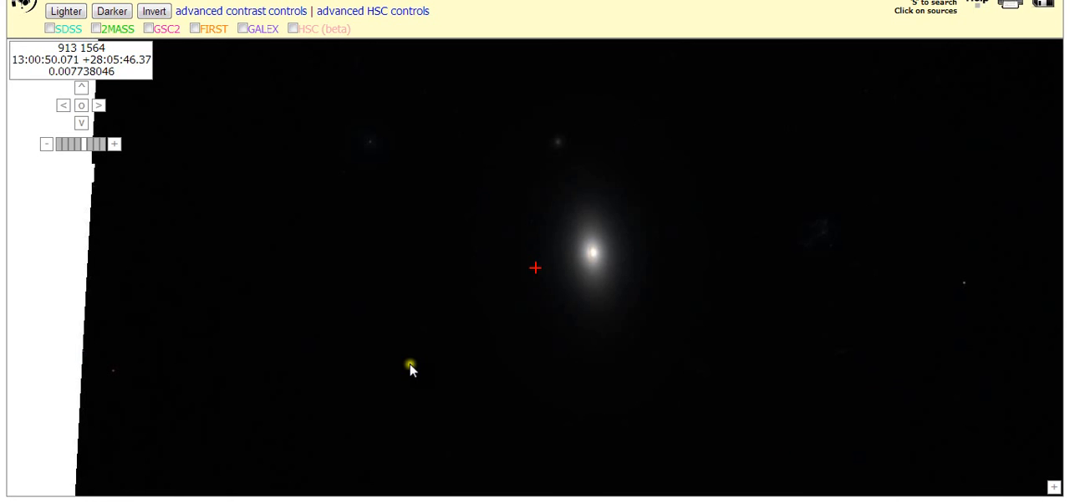
{"action": "left_click_drag", "start_coordinate": [410, 368], "coordinate": [383, 432]}
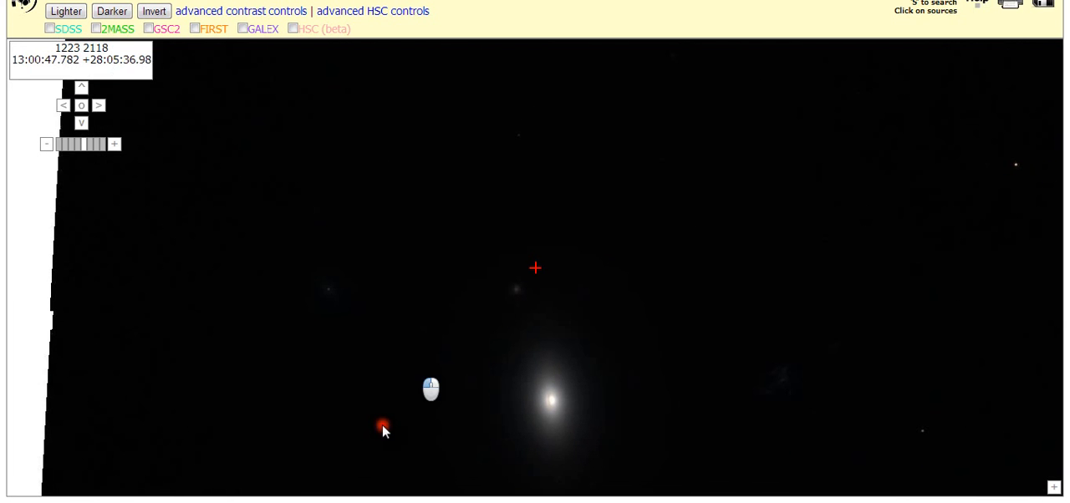
{"action": "left_click_drag", "start_coordinate": [384, 431], "coordinate": [701, 277]}
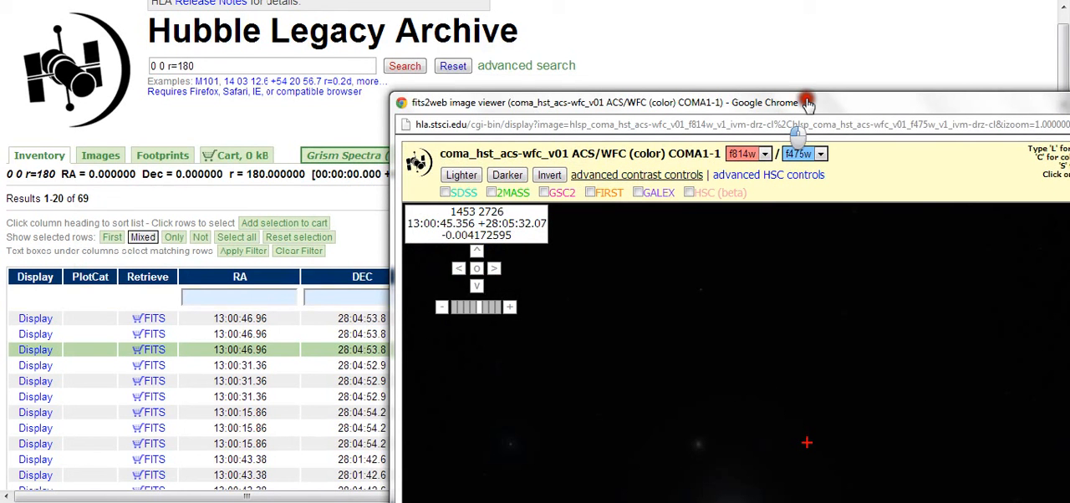
{"action": "mouse_move", "coordinate": [270, 311]}
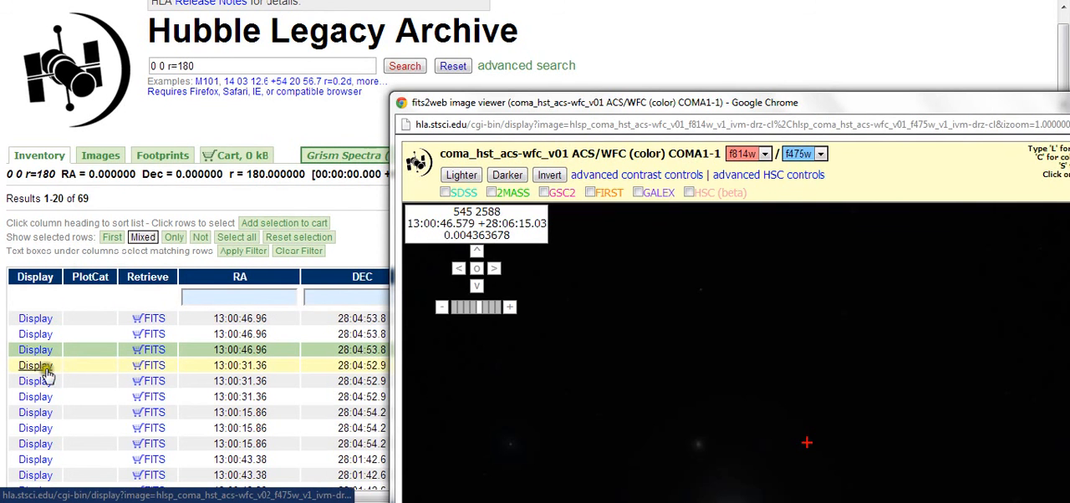
Display the COMA1-2 F475W image from the results table in the viewer.
{"action": "left_click", "coordinate": [36, 364]}
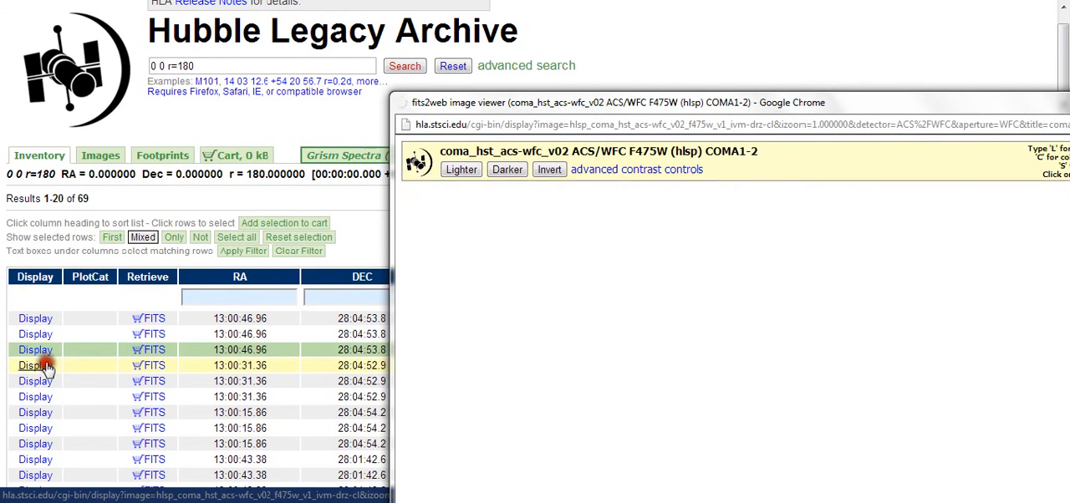
{"action": "left_click", "coordinate": [35, 365]}
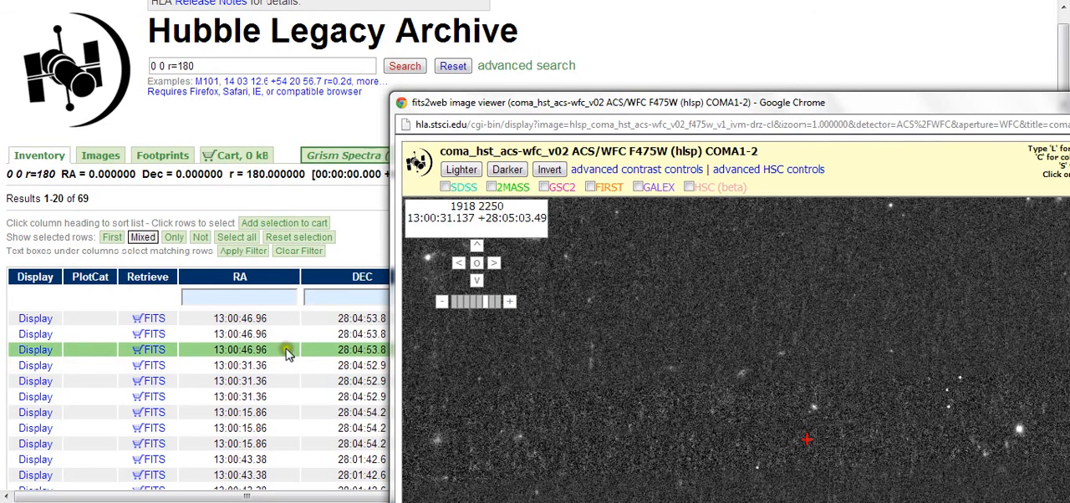
{"action": "mouse_move", "coordinate": [896, 121]}
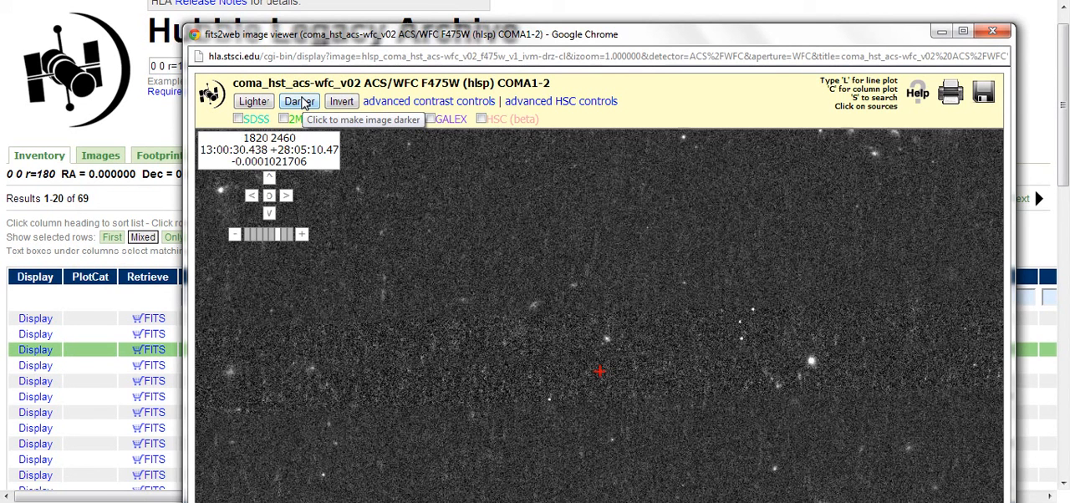
Darken the noisy COMA1-2 F475W star field two steps in the enlarged viewer.
{"action": "left_click", "coordinate": [298, 100]}
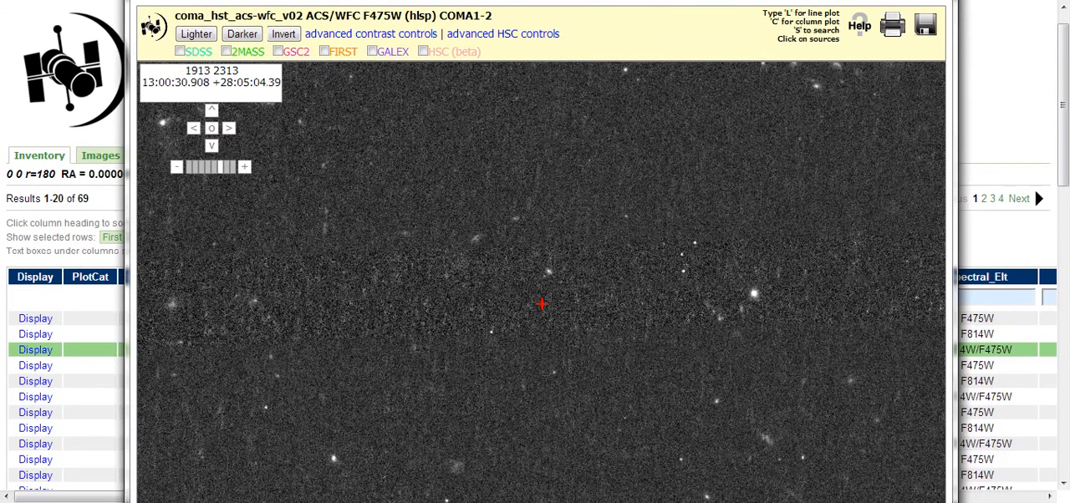
{"action": "mouse_move", "coordinate": [359, 184]}
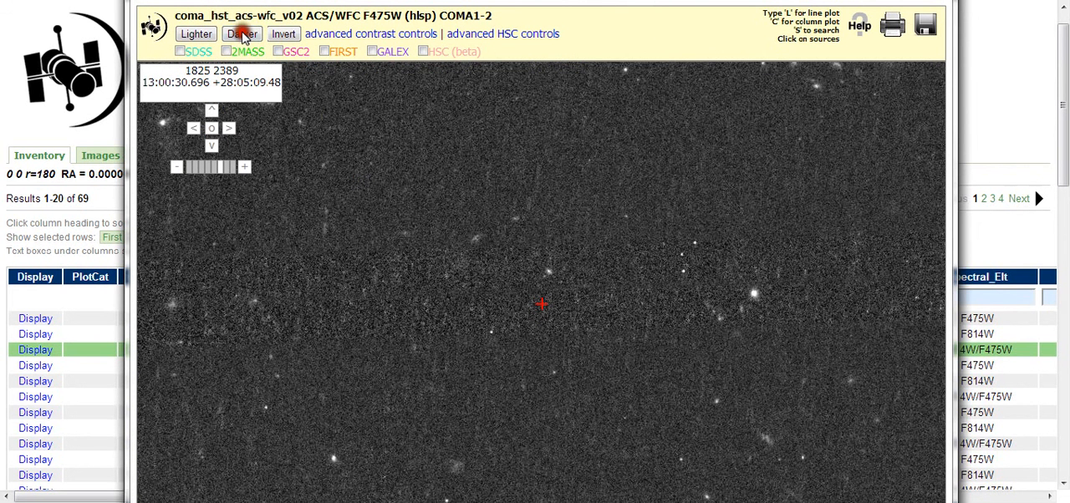
{"action": "left_click", "coordinate": [241, 34]}
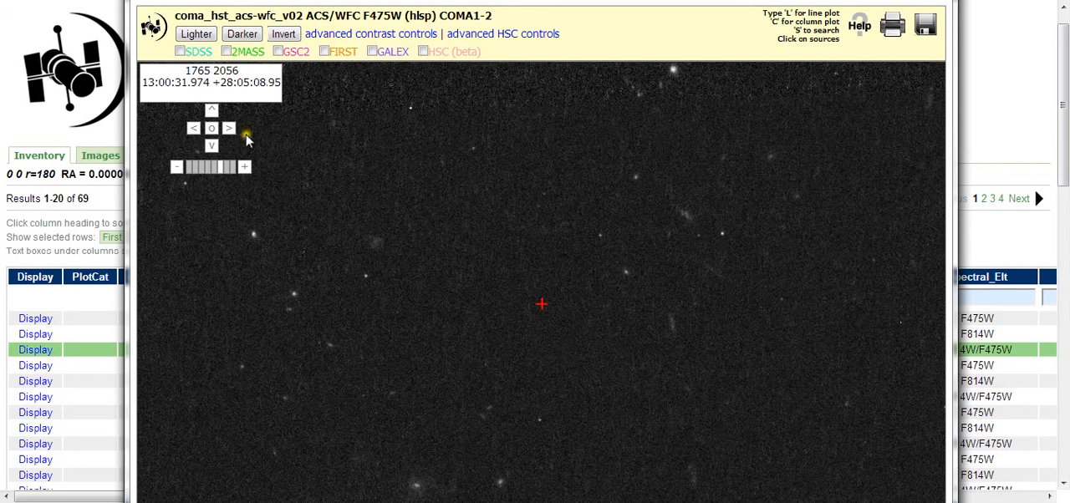
Zoom the F475W image out to 0.125 scale showing the whole tilted COMA1-2 field.
{"action": "left_click", "coordinate": [175, 167]}
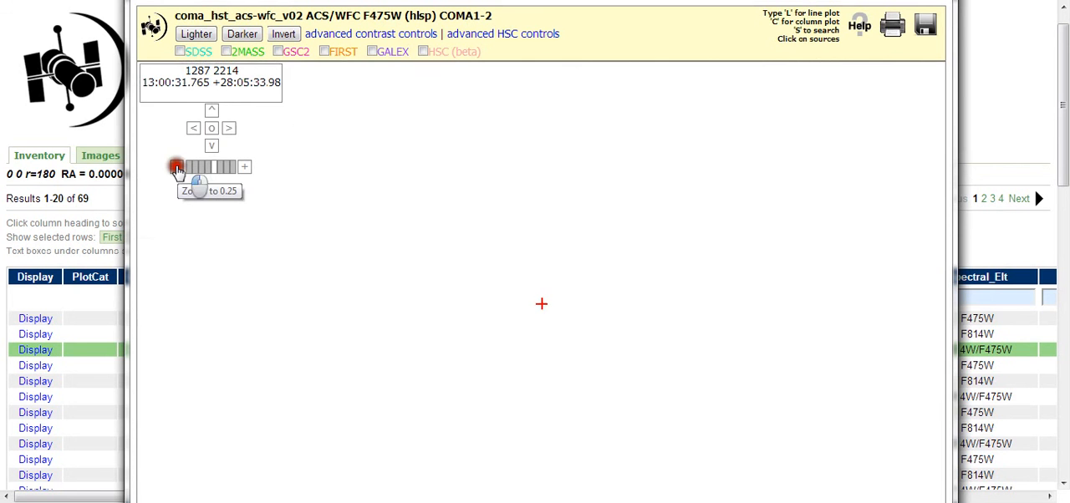
{"action": "left_click", "coordinate": [176, 167]}
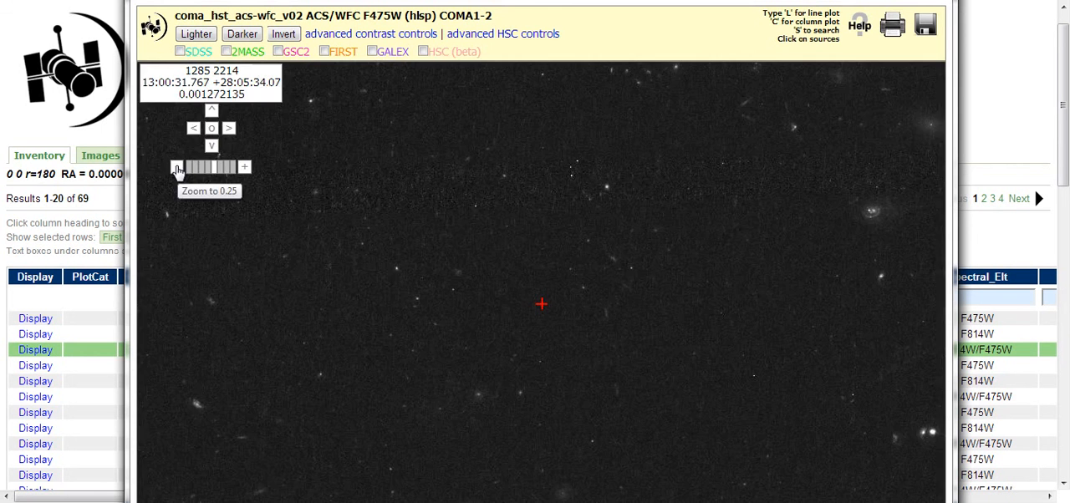
{"action": "left_click", "coordinate": [175, 168]}
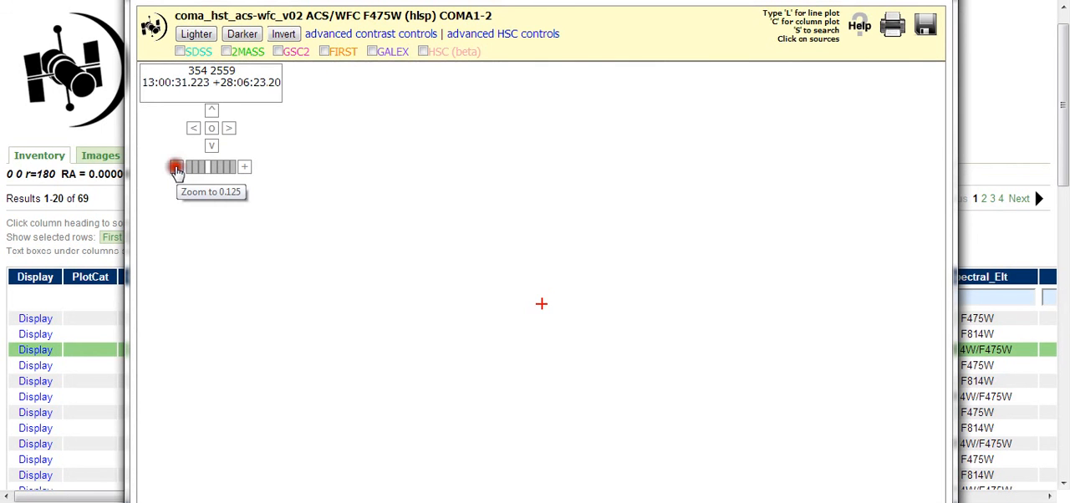
{"action": "left_click", "coordinate": [176, 167]}
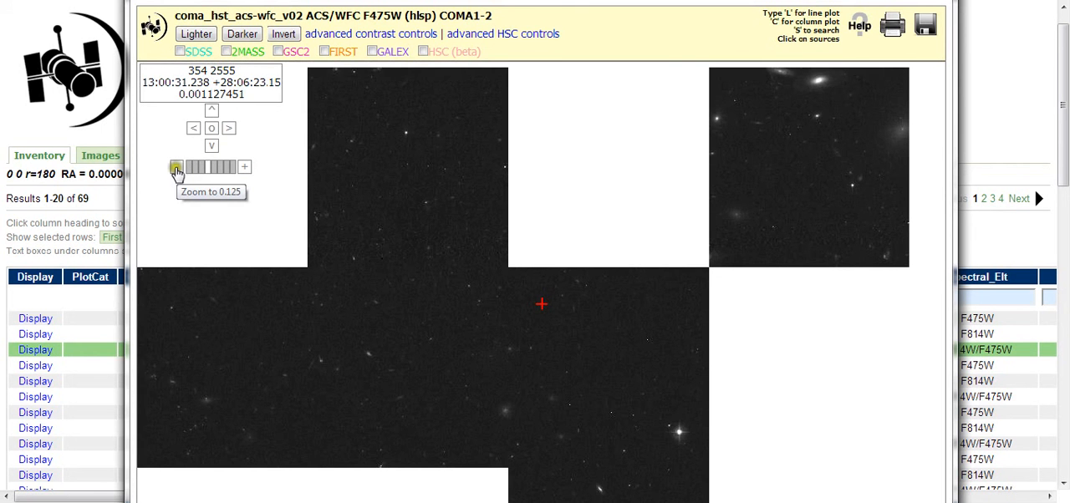
{"action": "left_click", "coordinate": [177, 167]}
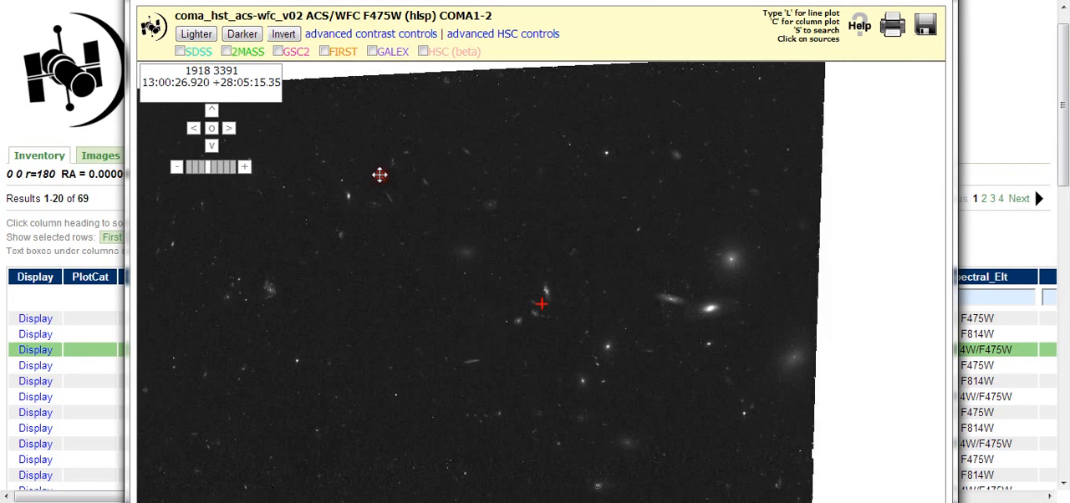
Shift the field toward the left galaxies and overlay GSC2 catalog sources.
{"action": "left_click_drag", "start_coordinate": [381, 174], "coordinate": [471, 181]}
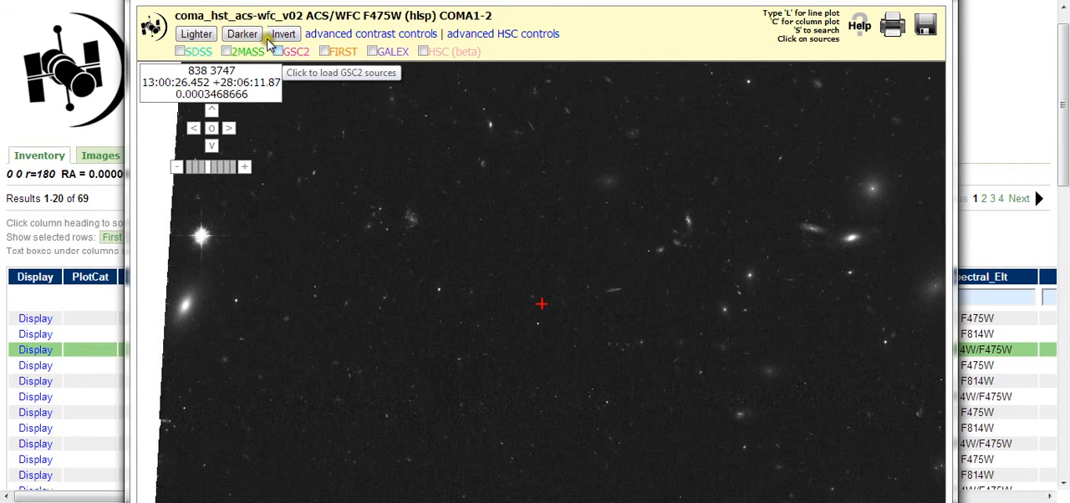
{"action": "left_click", "coordinate": [278, 50]}
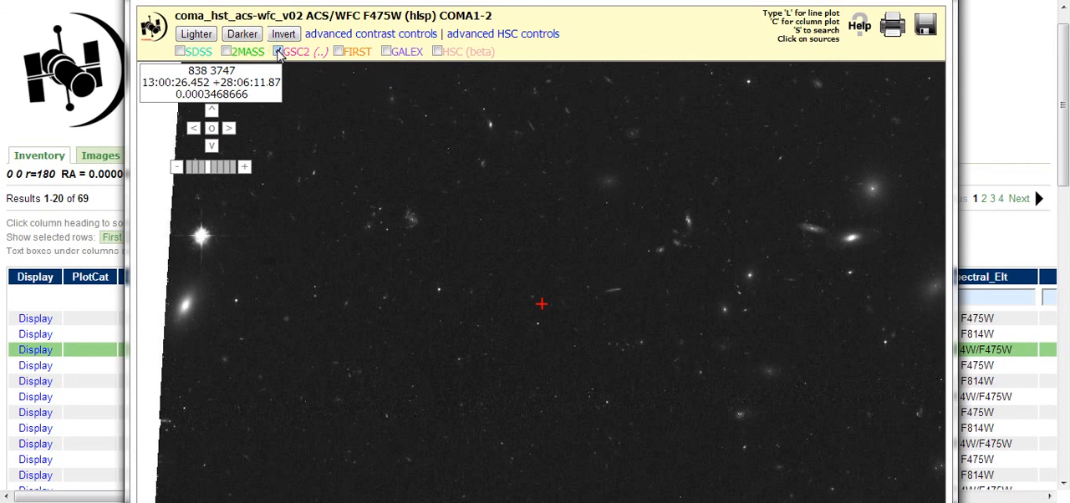
{"action": "left_click", "coordinate": [277, 51]}
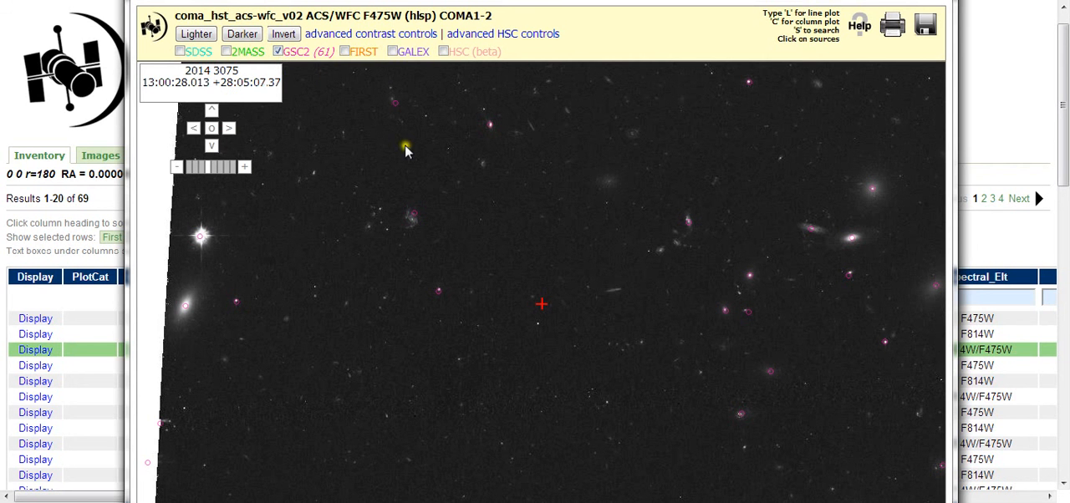
{"action": "mouse_move", "coordinate": [197, 253]}
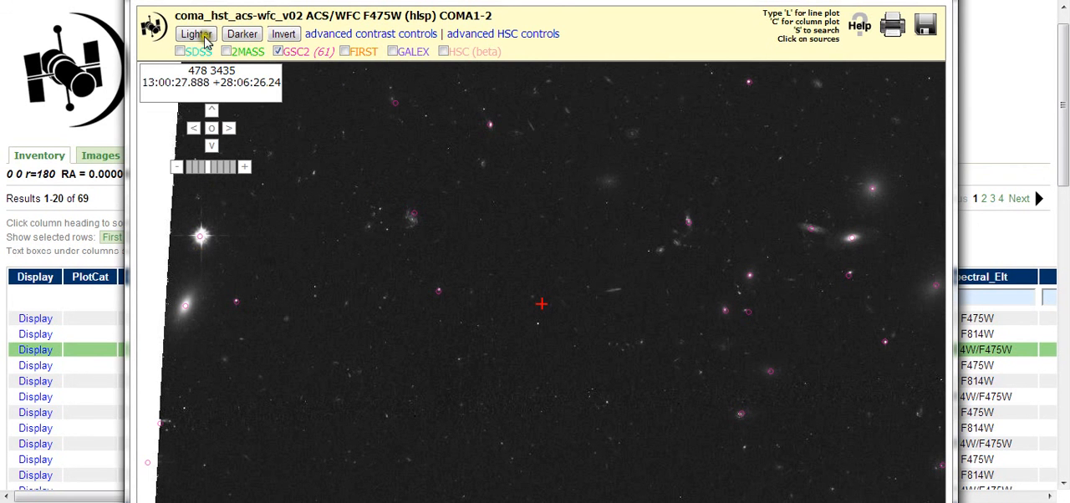
{"action": "mouse_move", "coordinate": [210, 167]}
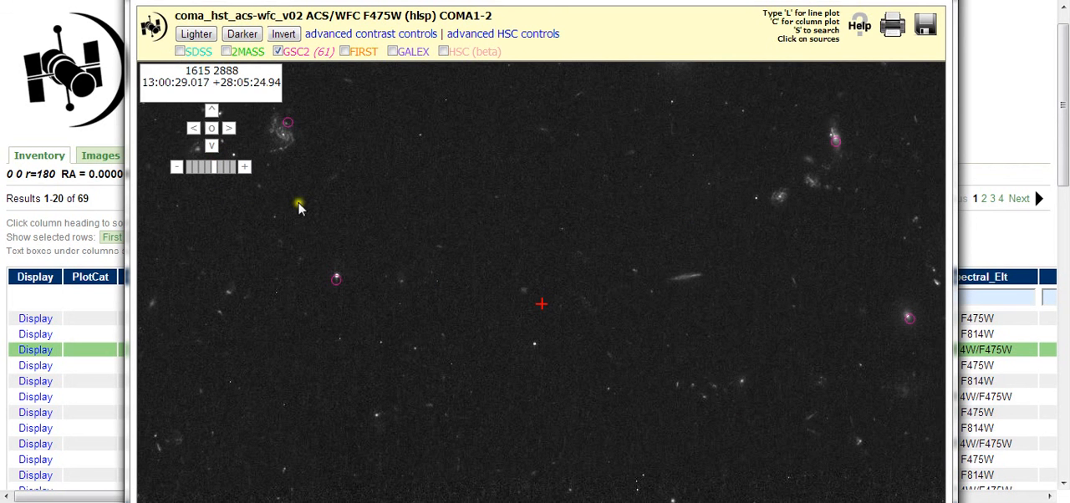
{"action": "mouse_move", "coordinate": [282, 137]}
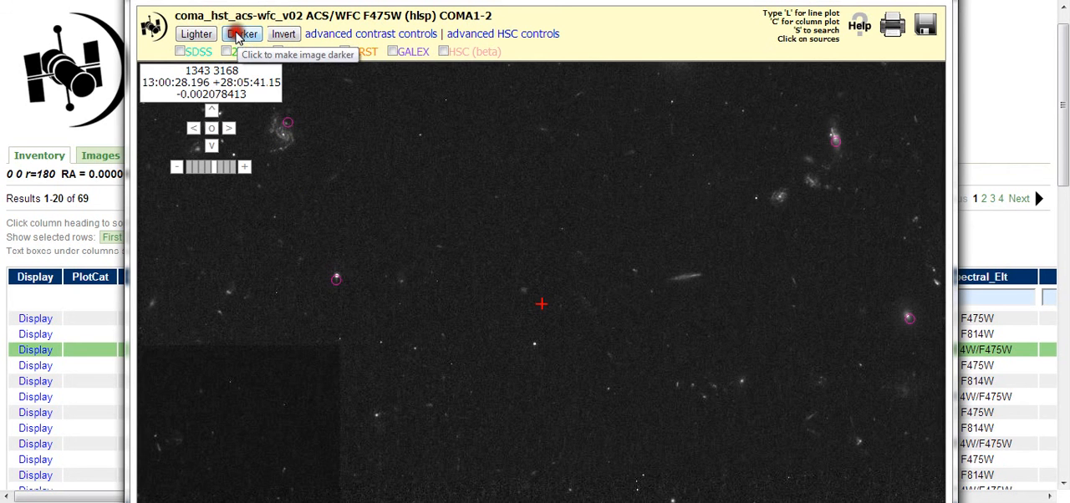
Darken the overlaid F475W image four steps and move the viewer off the results table.
{"action": "left_click", "coordinate": [241, 34]}
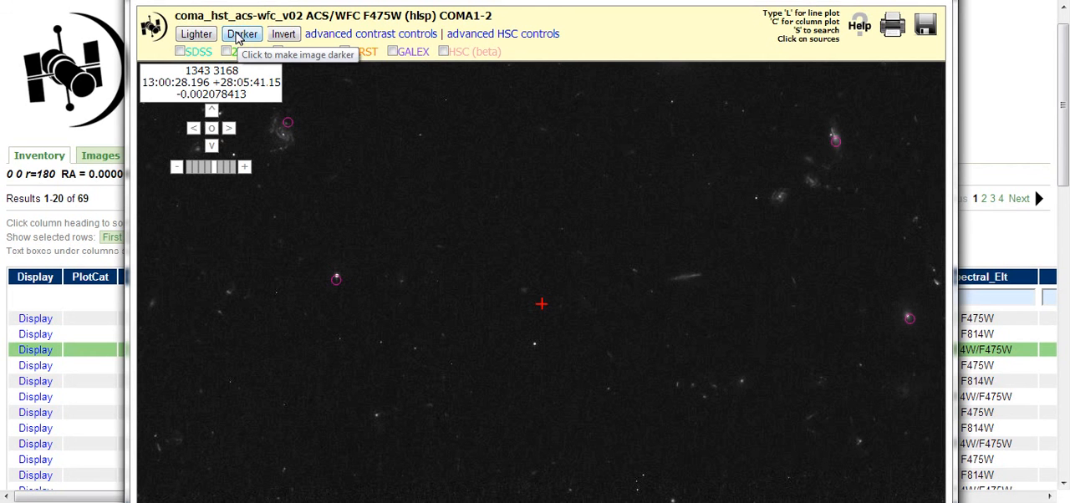
{"action": "left_click", "coordinate": [241, 34]}
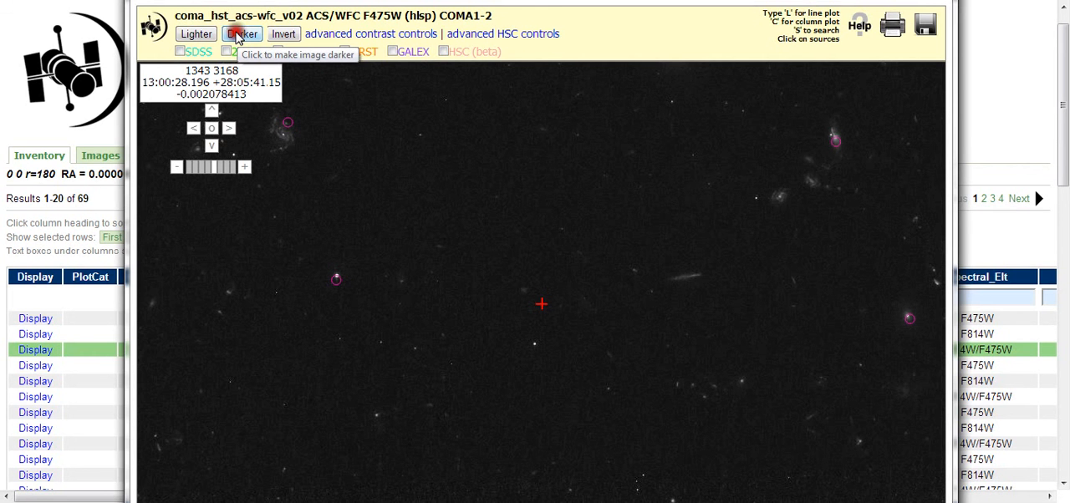
{"action": "left_click", "coordinate": [240, 34]}
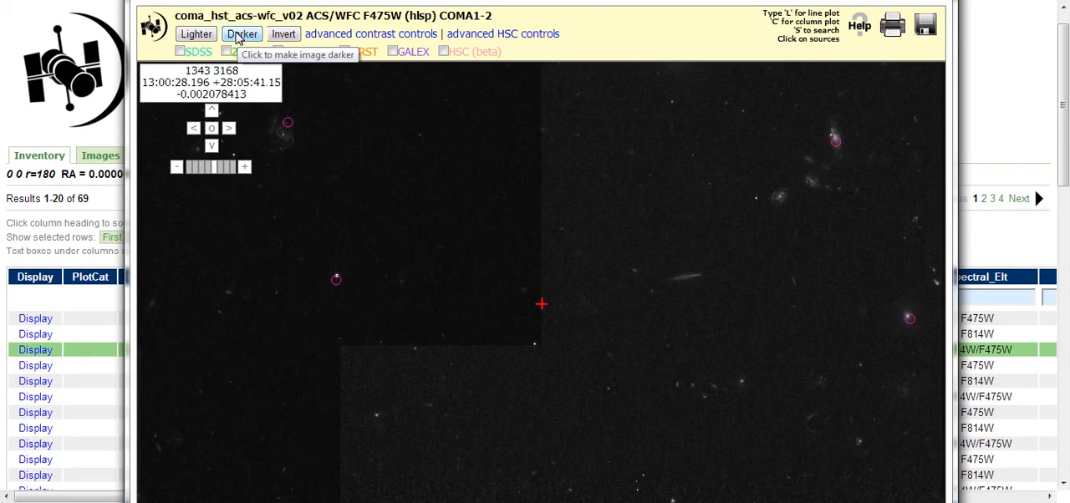
{"action": "left_click", "coordinate": [241, 34]}
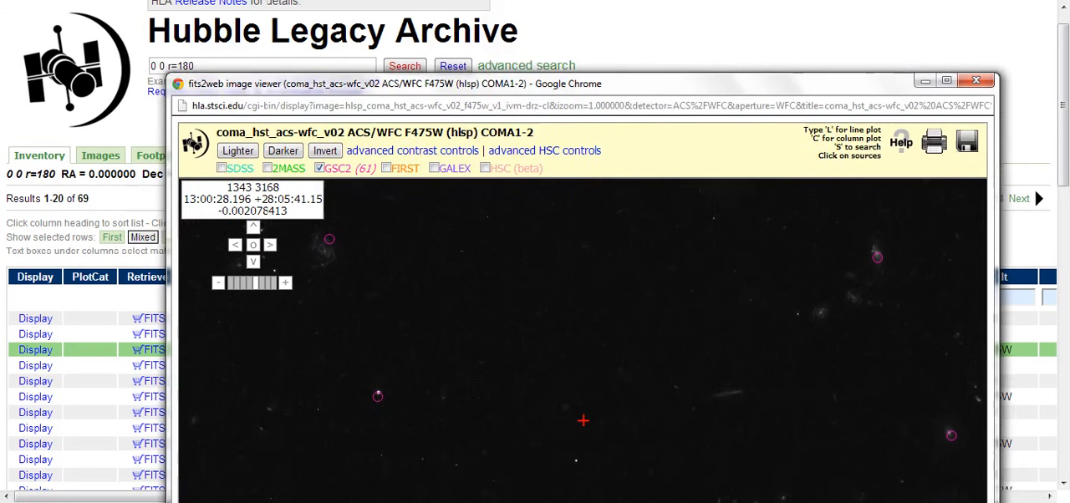
{"action": "left_click_drag", "start_coordinate": [577, 84], "coordinate": [585, 133]}
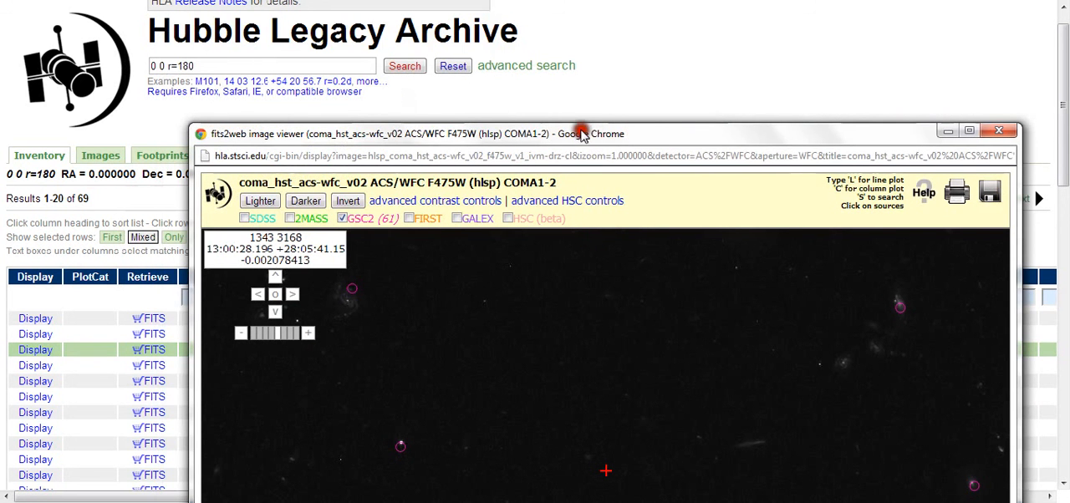
{"action": "mouse_move", "coordinate": [280, 123]}
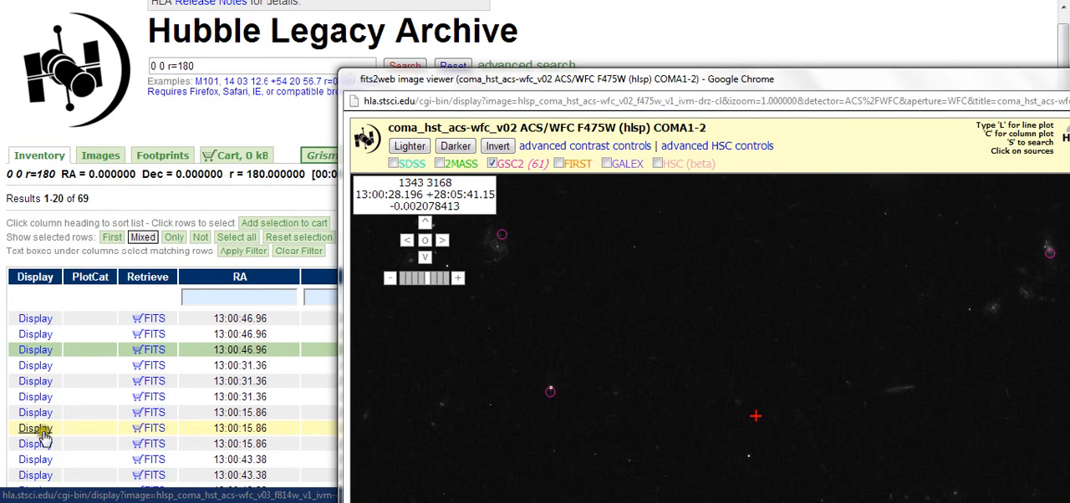
Load the F814W COMA1-3 image from the results table into the viewer.
{"action": "left_click", "coordinate": [35, 428]}
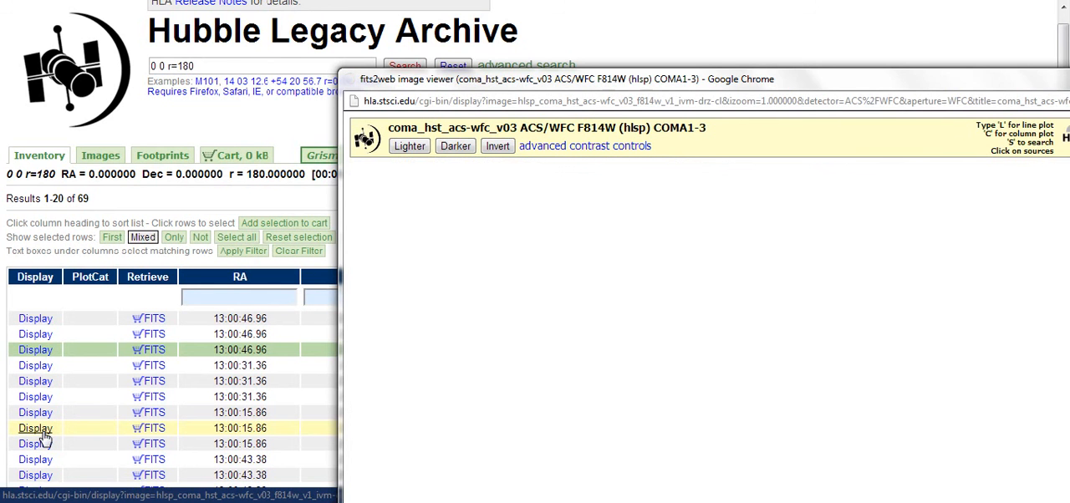
{"action": "mouse_move", "coordinate": [381, 269]}
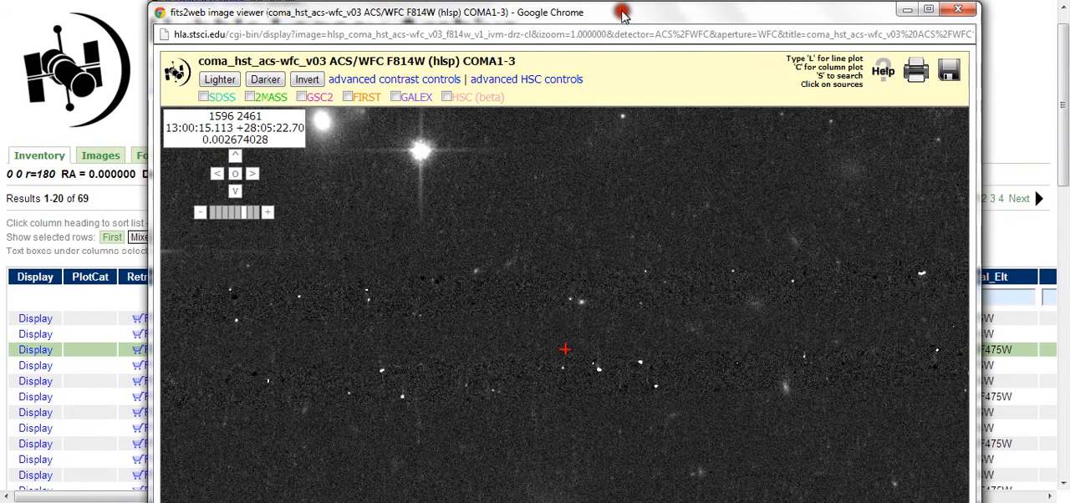
{"action": "mouse_move", "coordinate": [409, 272]}
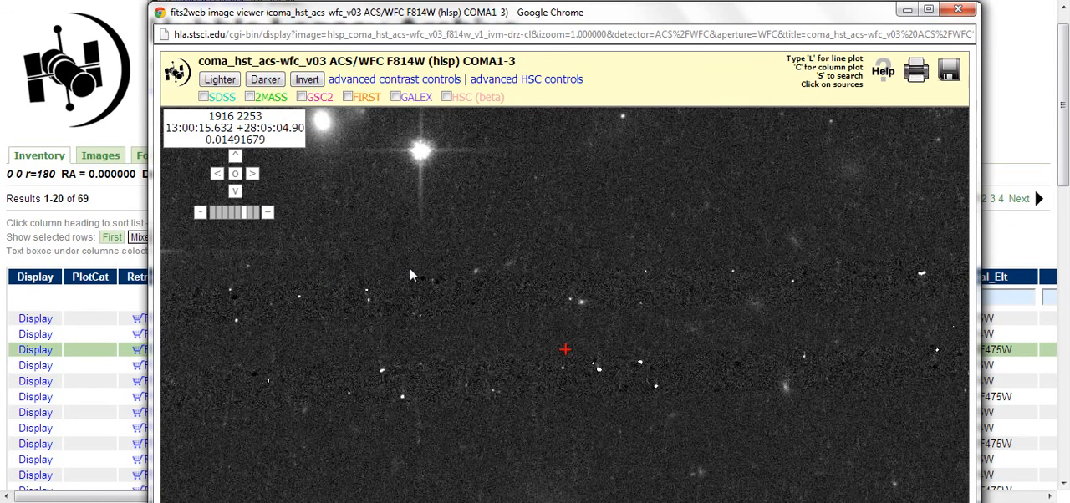
{"action": "mouse_move", "coordinate": [226, 314]}
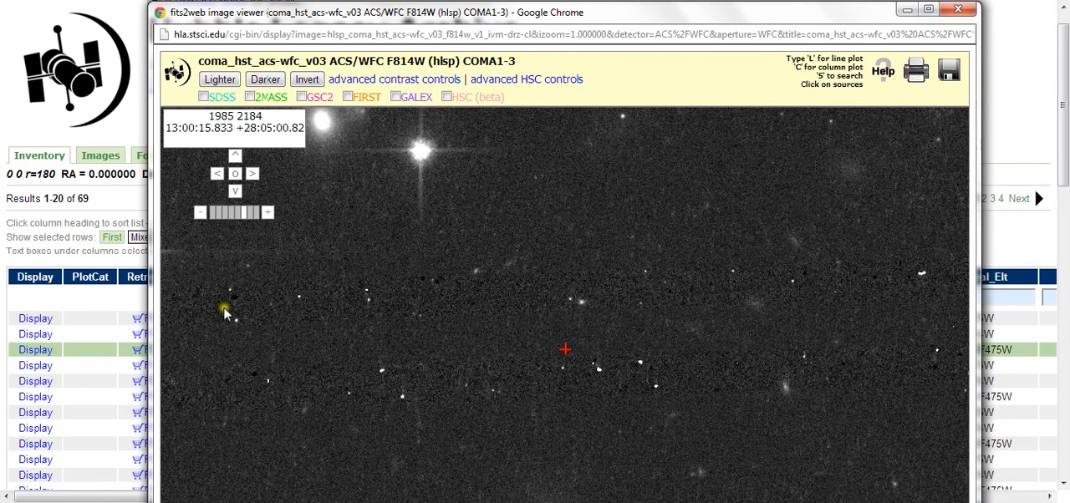
{"action": "mouse_move", "coordinate": [740, 323]}
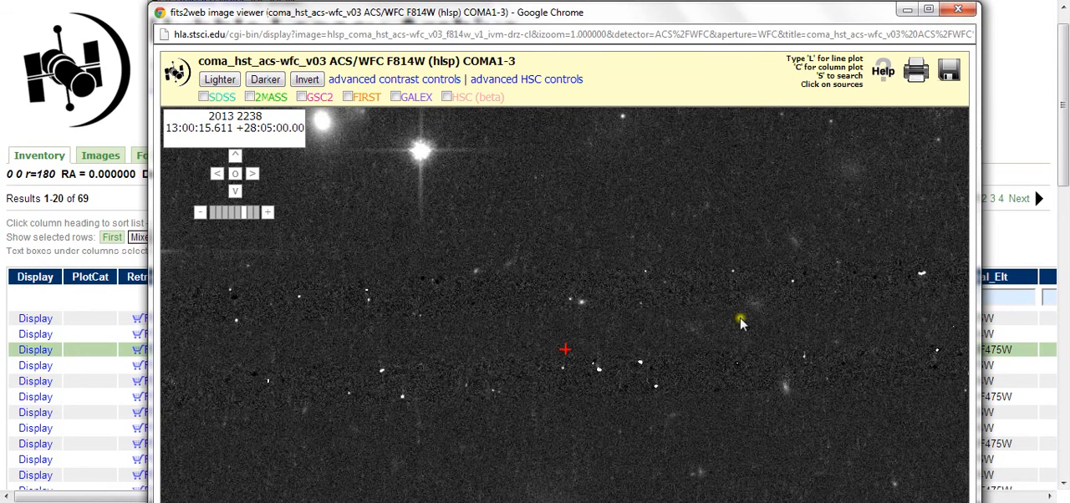
{"action": "mouse_move", "coordinate": [224, 386]}
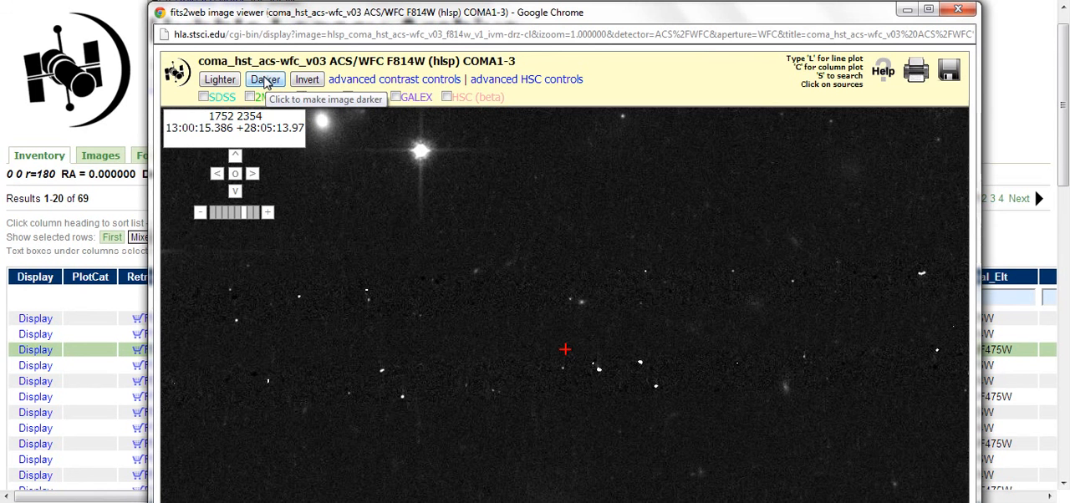
Darken the F814W COMA1-3 image two steps so bright stars stand out on black sky.
{"action": "left_click", "coordinate": [265, 79]}
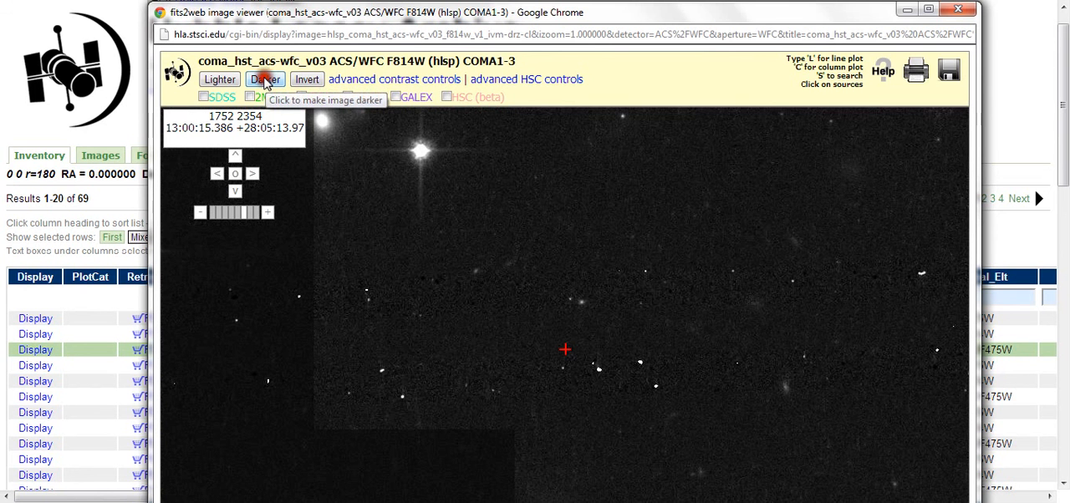
{"action": "left_click", "coordinate": [264, 79]}
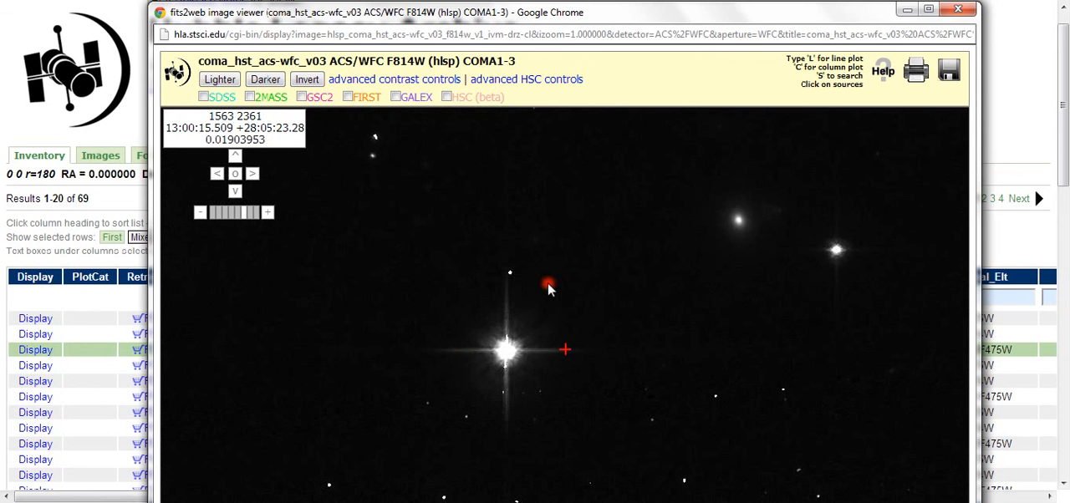
{"action": "mouse_move", "coordinate": [408, 157]}
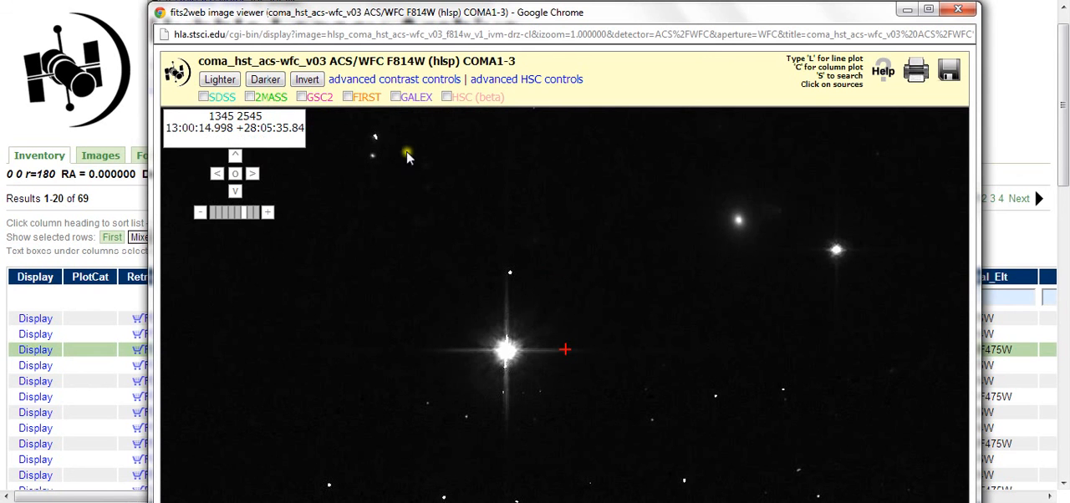
{"action": "mouse_move", "coordinate": [353, 156]}
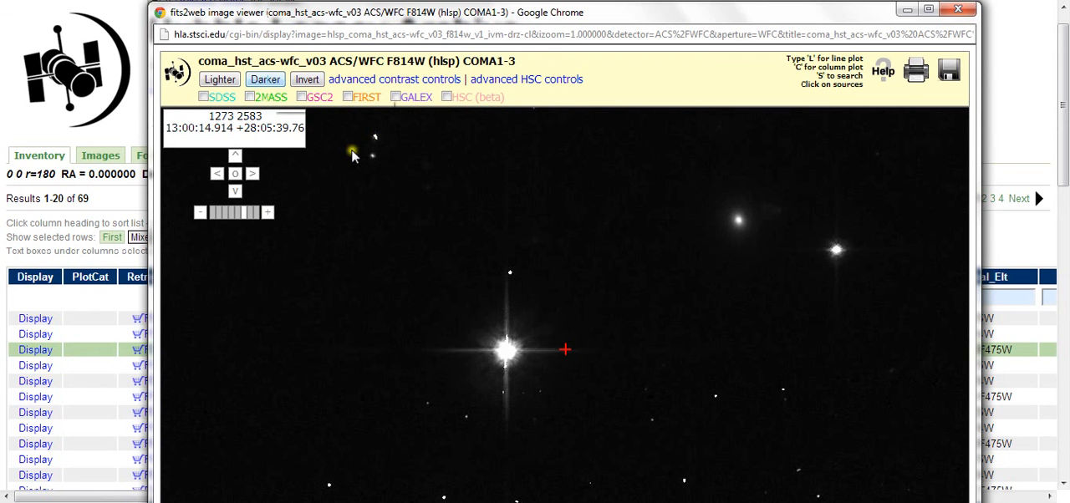
{"action": "mouse_move", "coordinate": [264, 78]}
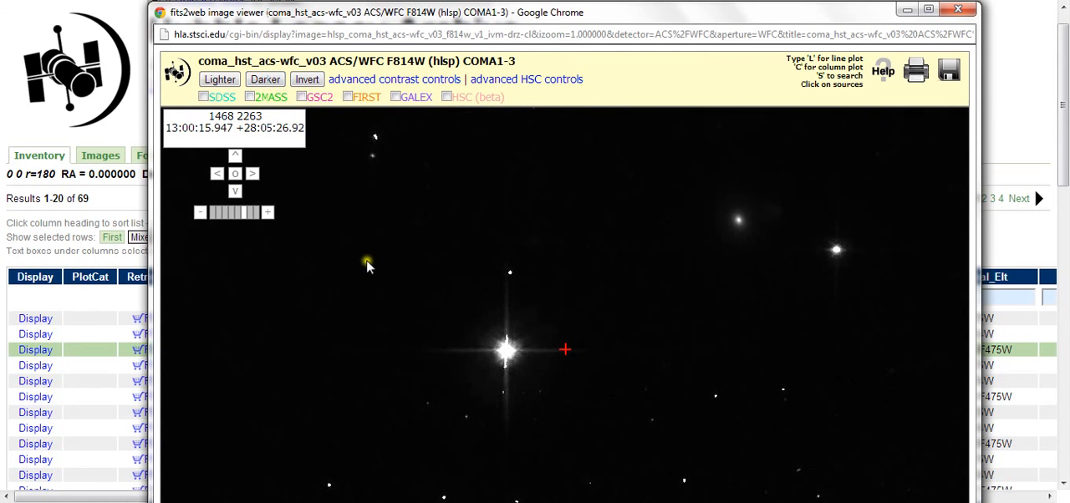
{"action": "mouse_move", "coordinate": [375, 288]}
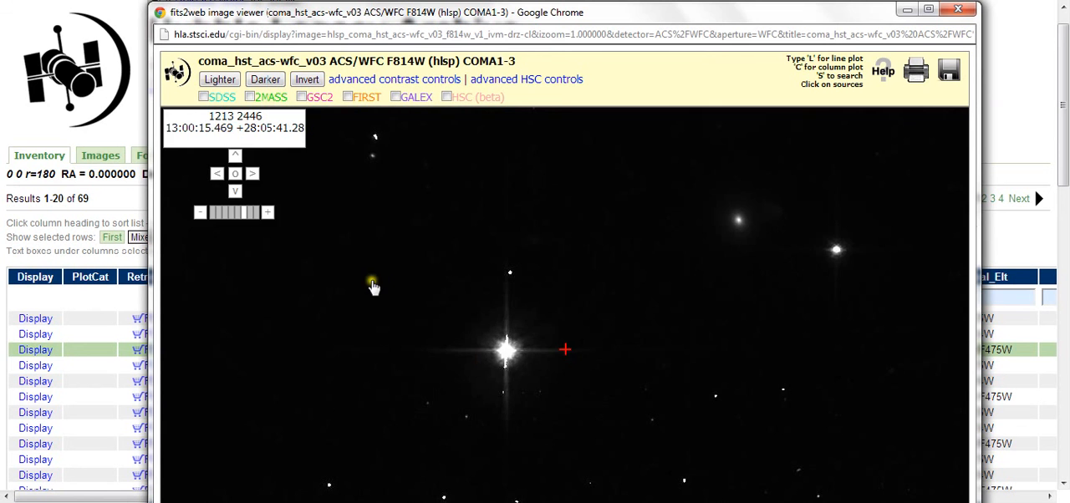
Zoom to 4x on the bright star, showing its diffraction spikes, and darken once more.
{"action": "left_click", "coordinate": [265, 213]}
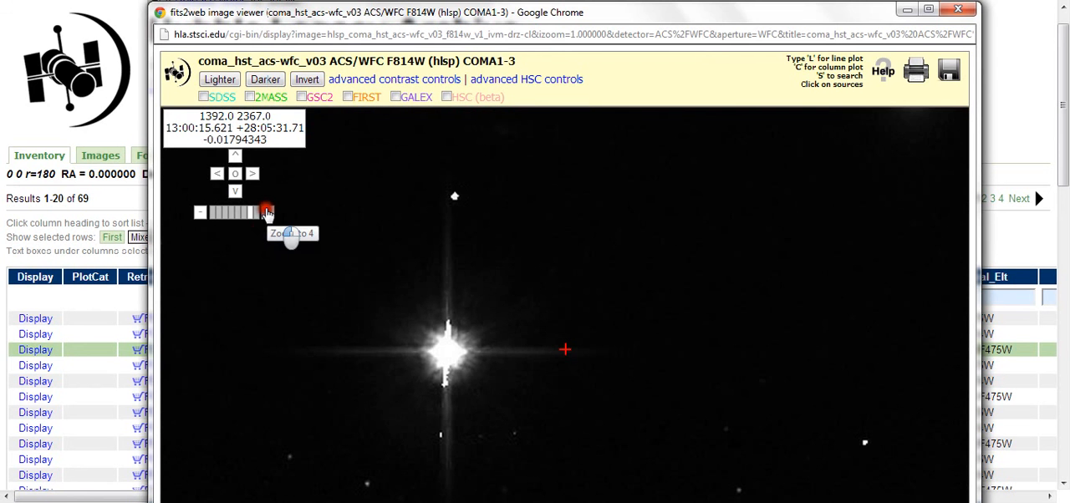
{"action": "left_click", "coordinate": [267, 213]}
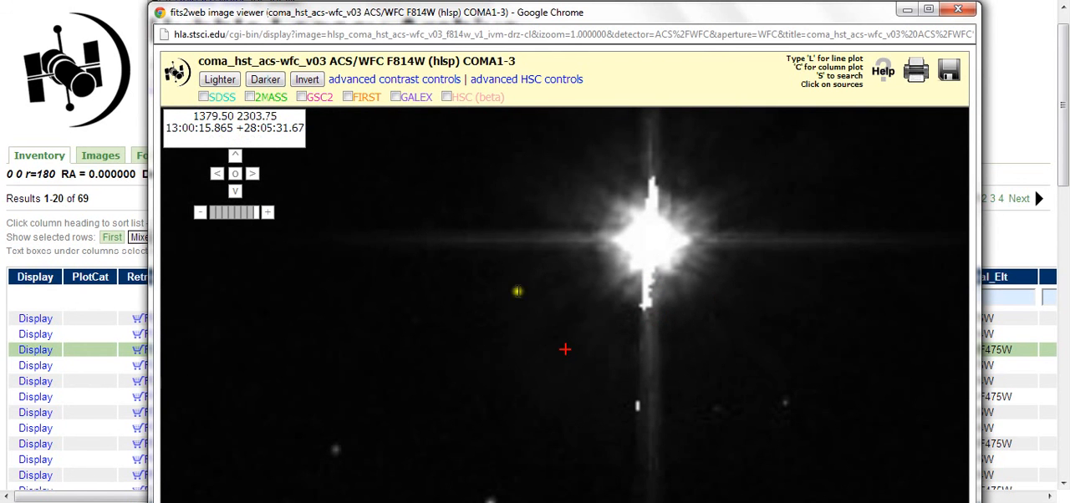
{"action": "left_click", "coordinate": [264, 78]}
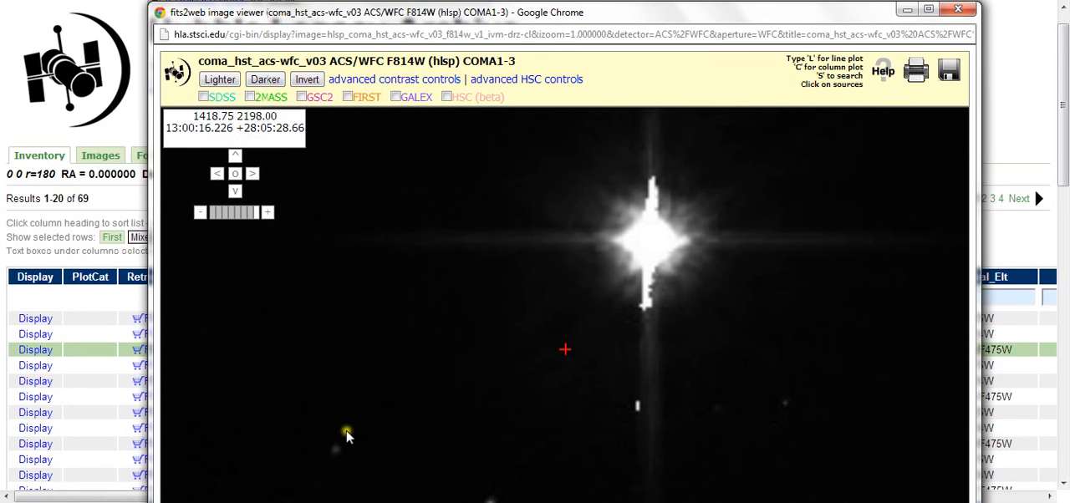
{"action": "mouse_move", "coordinate": [375, 488]}
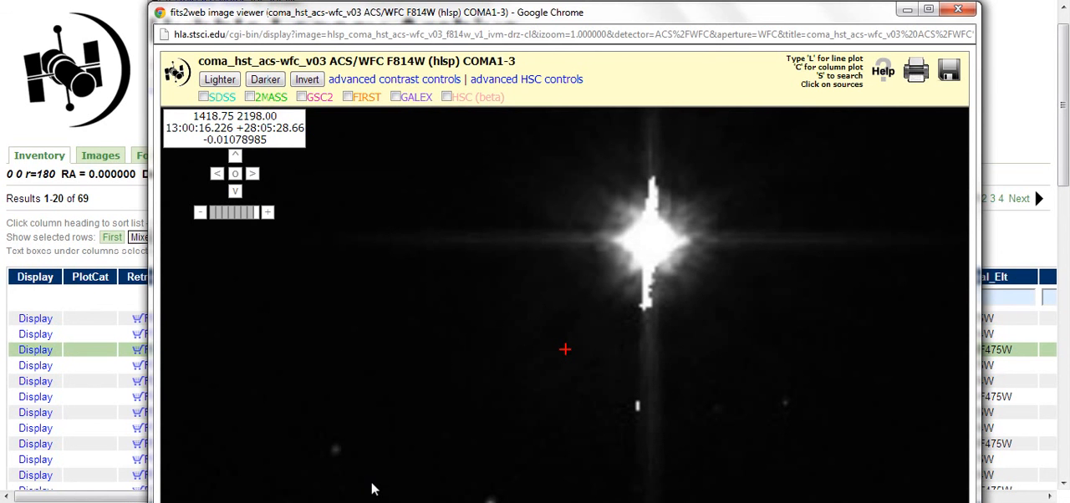
{"action": "mouse_move", "coordinate": [371, 488]}
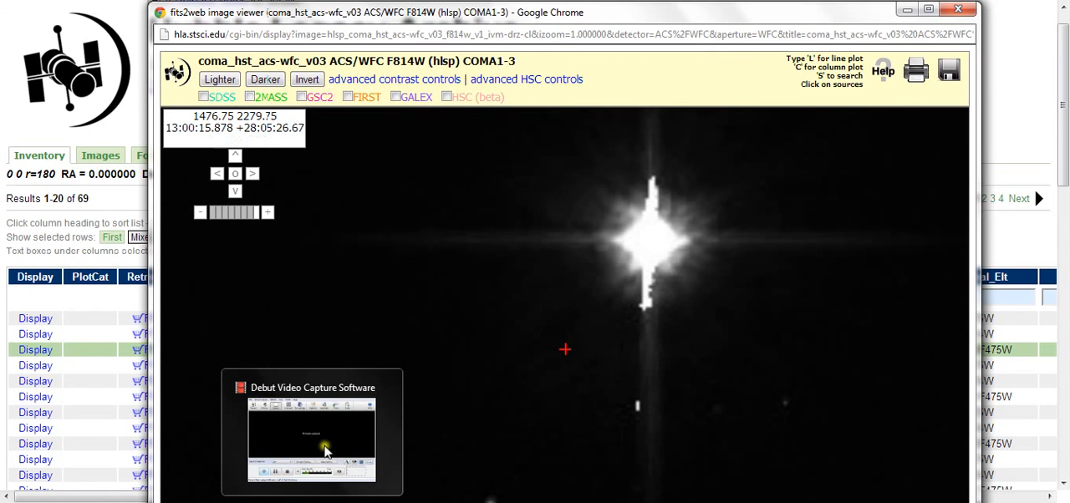
{"action": "mouse_move", "coordinate": [642, 120]}
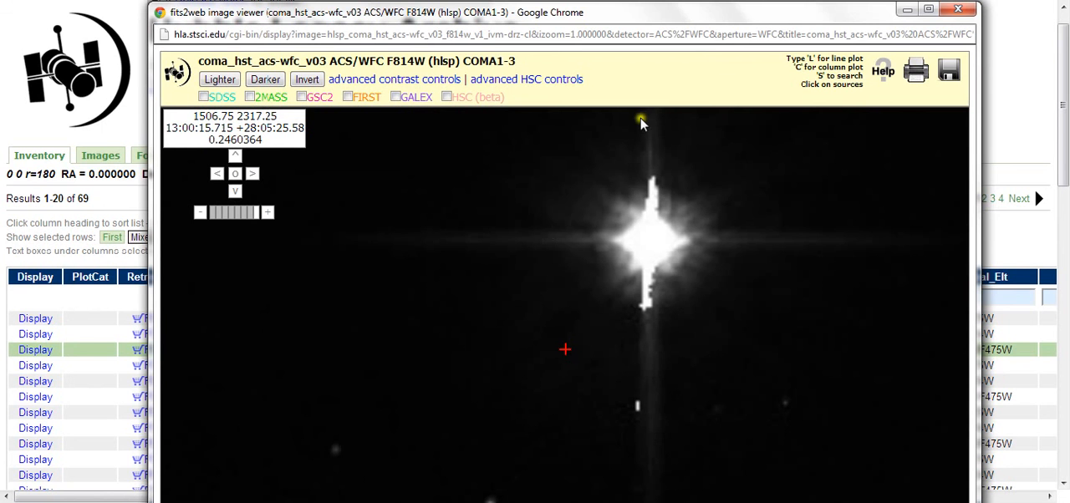
{"action": "mouse_move", "coordinate": [668, 13]}
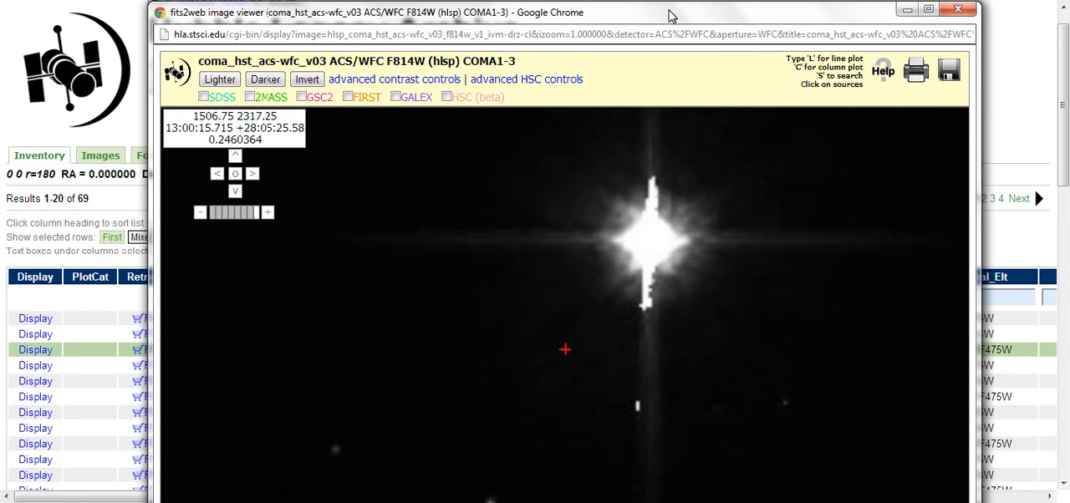
{"action": "mouse_move", "coordinate": [617, 3]}
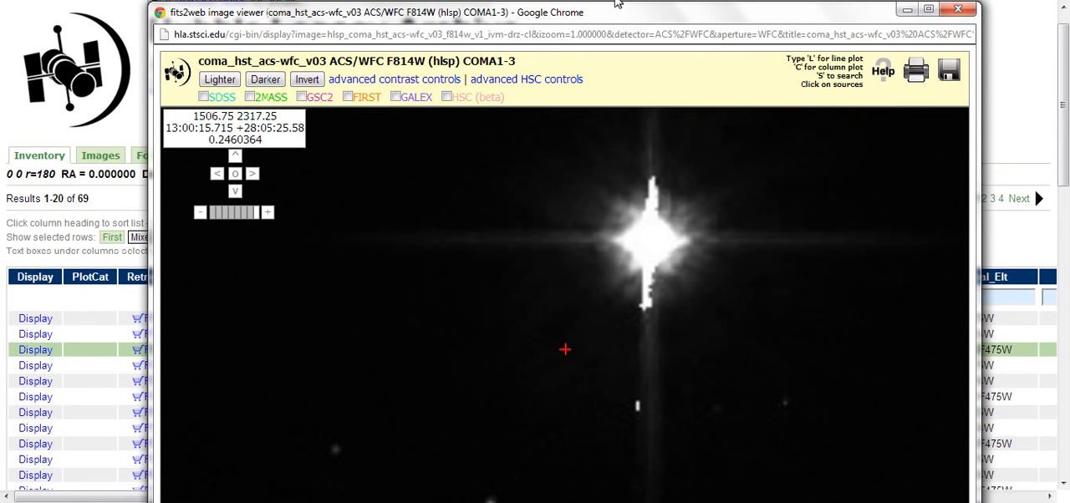
{"action": "mouse_move", "coordinate": [620, 17]}
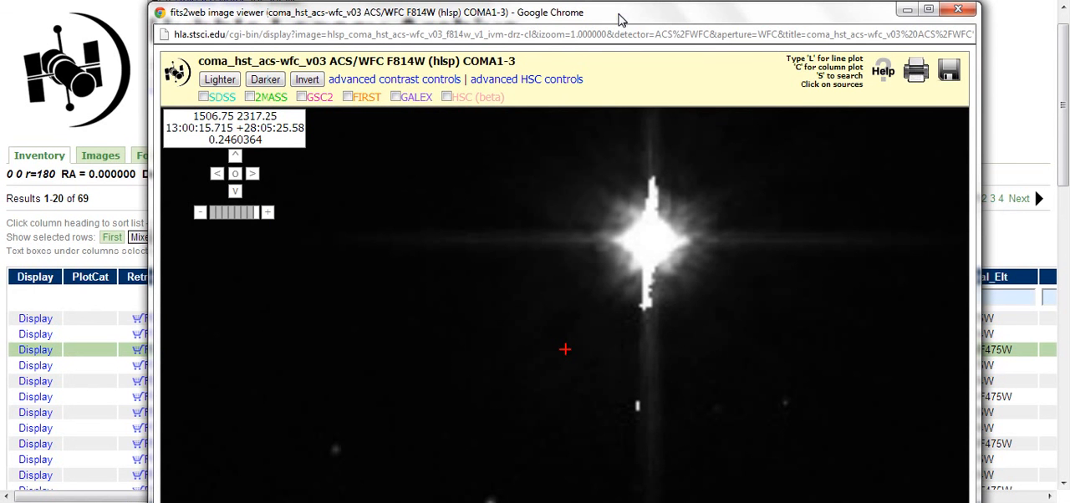
{"action": "mouse_move", "coordinate": [618, 16]}
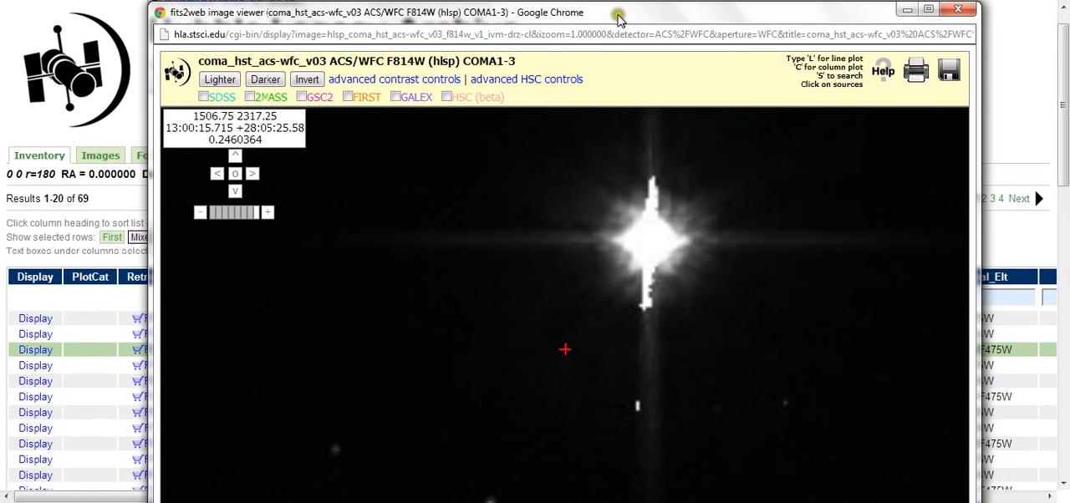
{"action": "mouse_move", "coordinate": [287, 211]}
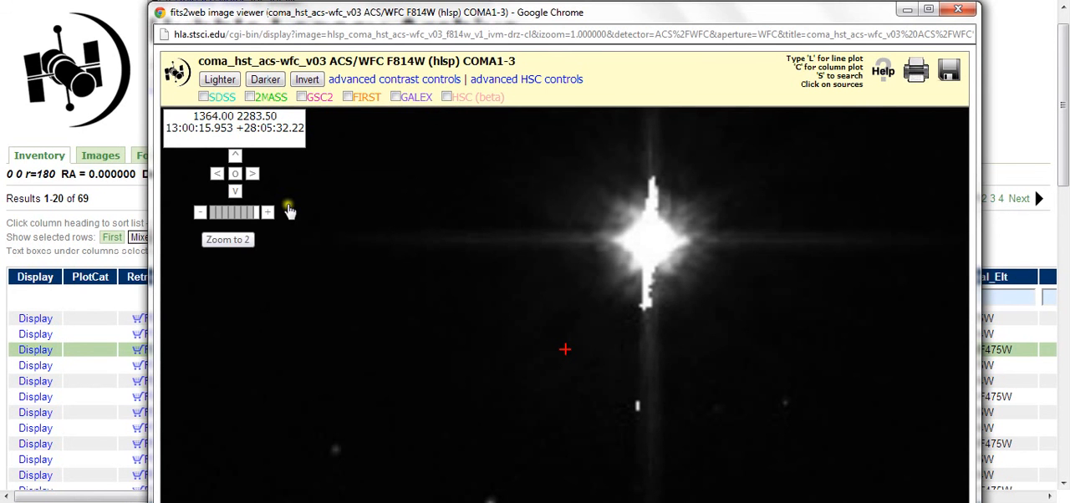
Zoom out through 2x to 1x so the bright star sits among the surrounding field.
{"action": "left_click", "coordinate": [201, 211]}
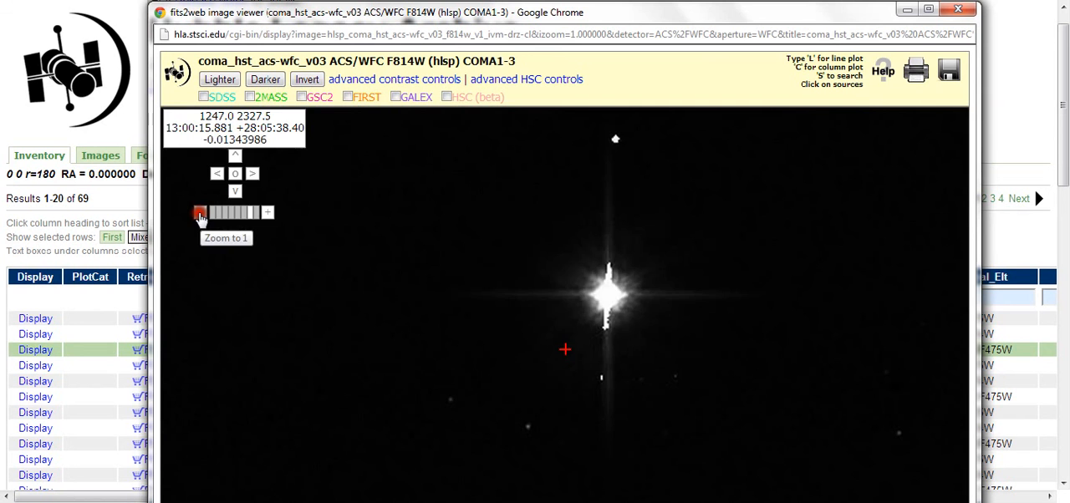
{"action": "left_click", "coordinate": [200, 213]}
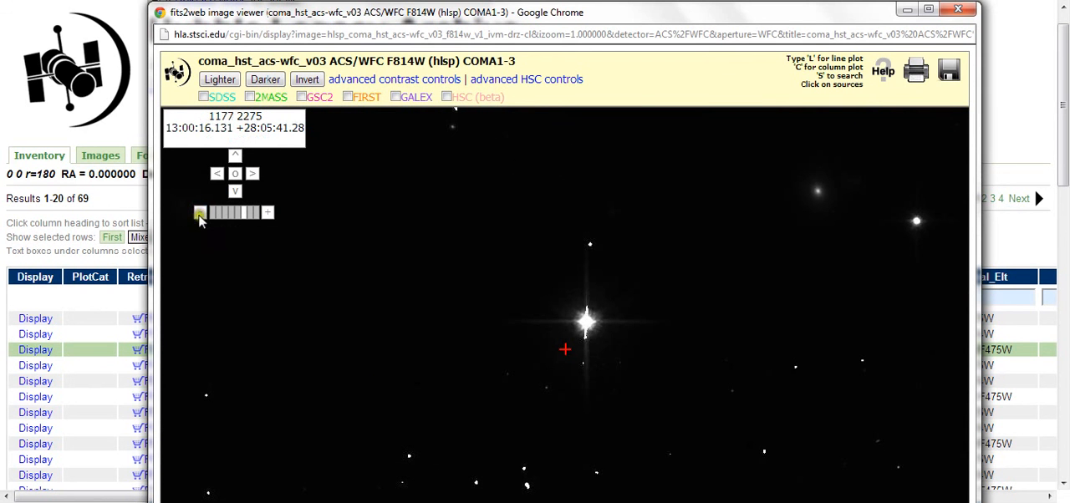
{"action": "mouse_move", "coordinate": [348, 468]}
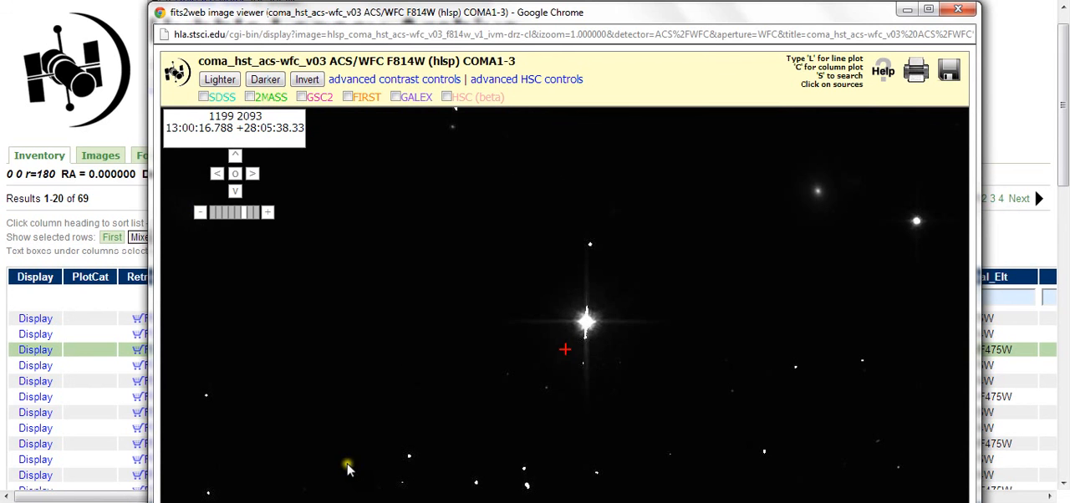